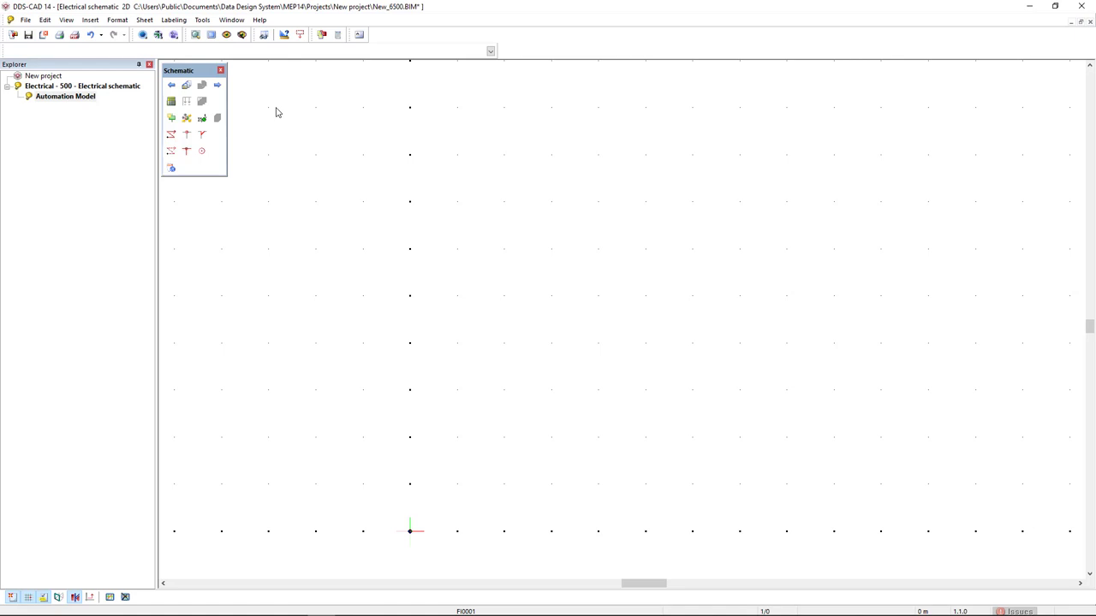
mouse_move(273, 113)
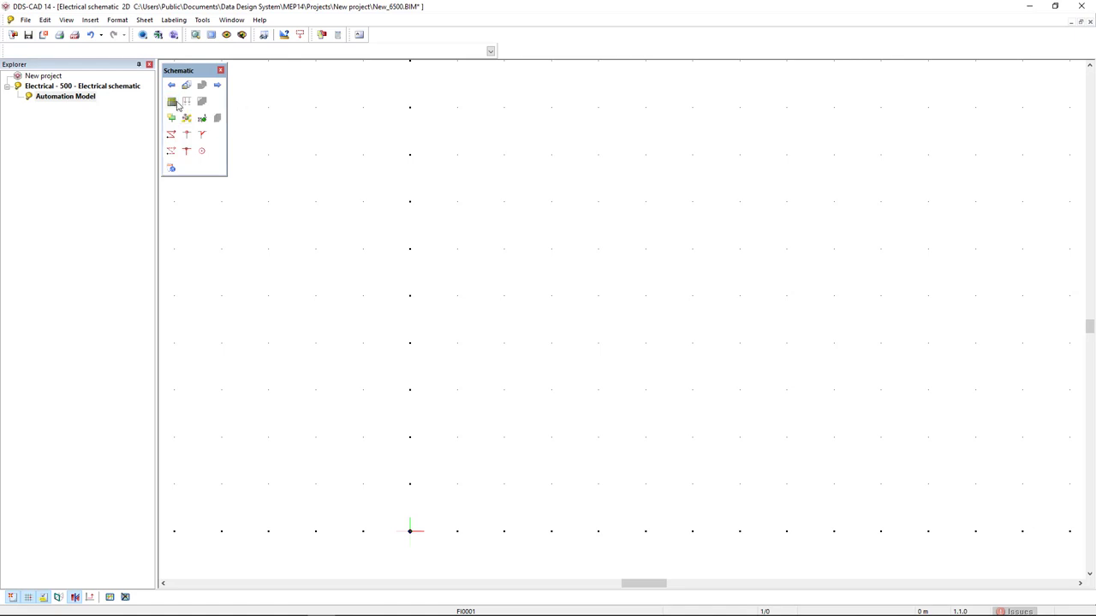
Bring up the Distribution Board definition dialog from the Schematic toolbox
left_click(171, 103)
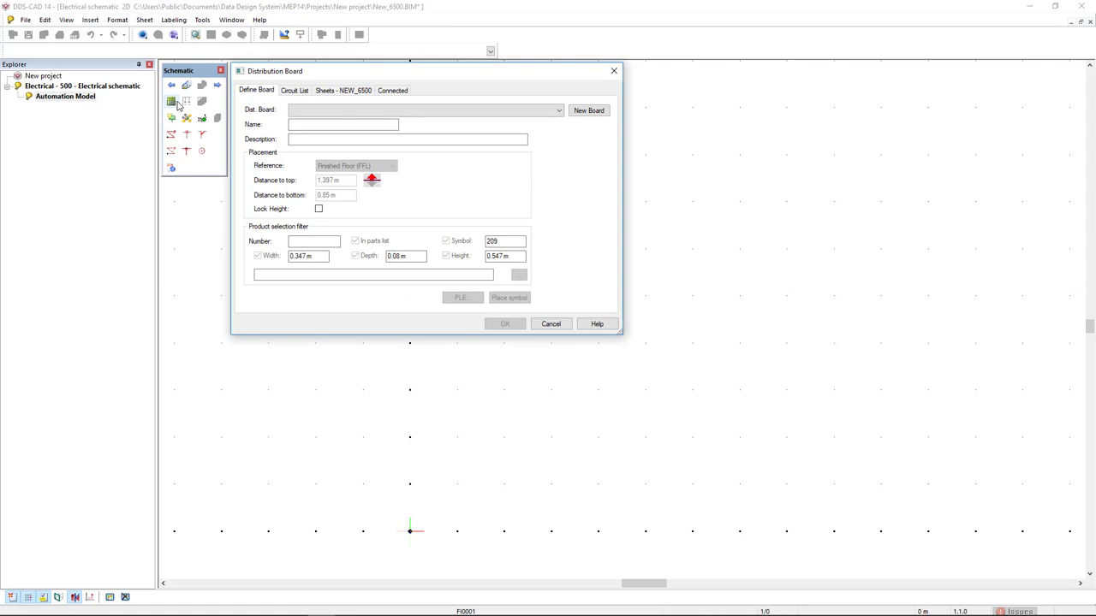
Create board DB01 and check its 36 HP, 3-row modular enclosure product
left_click(589, 110)
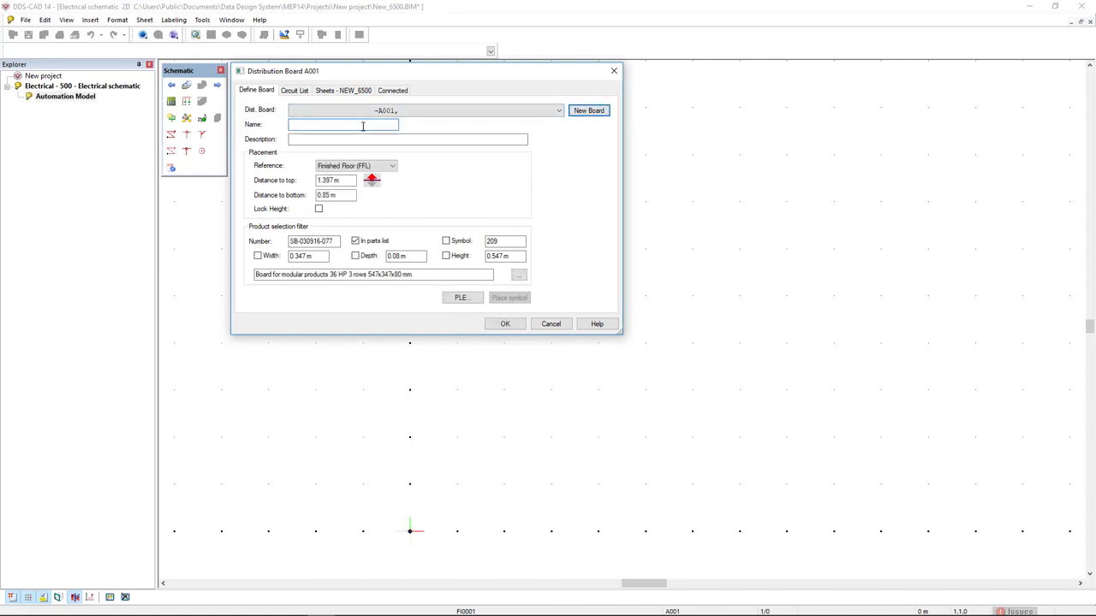
type("DB01")
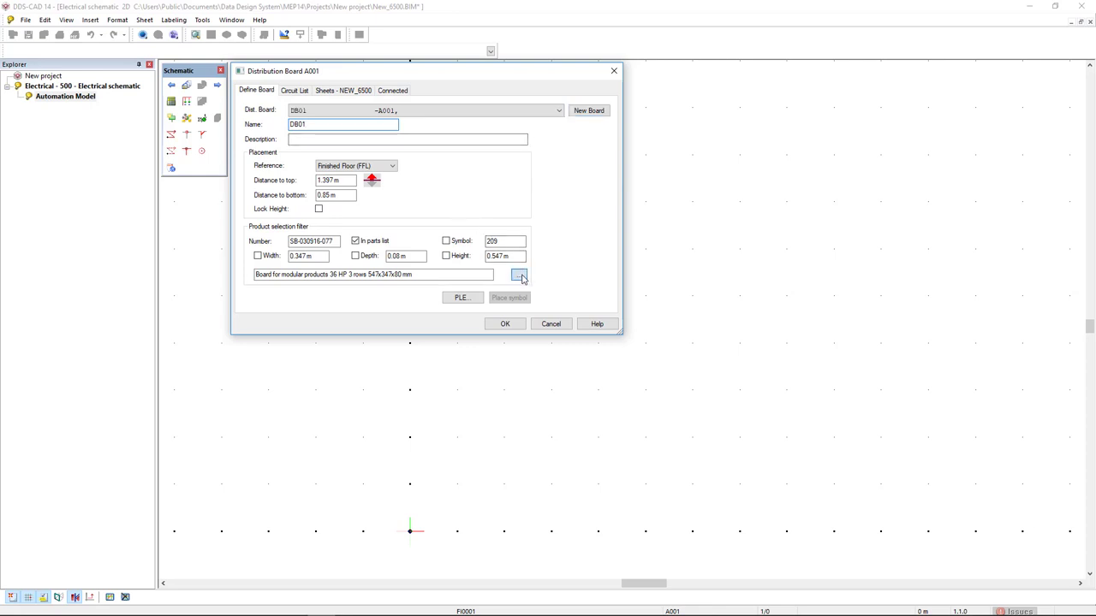
left_click(519, 274)
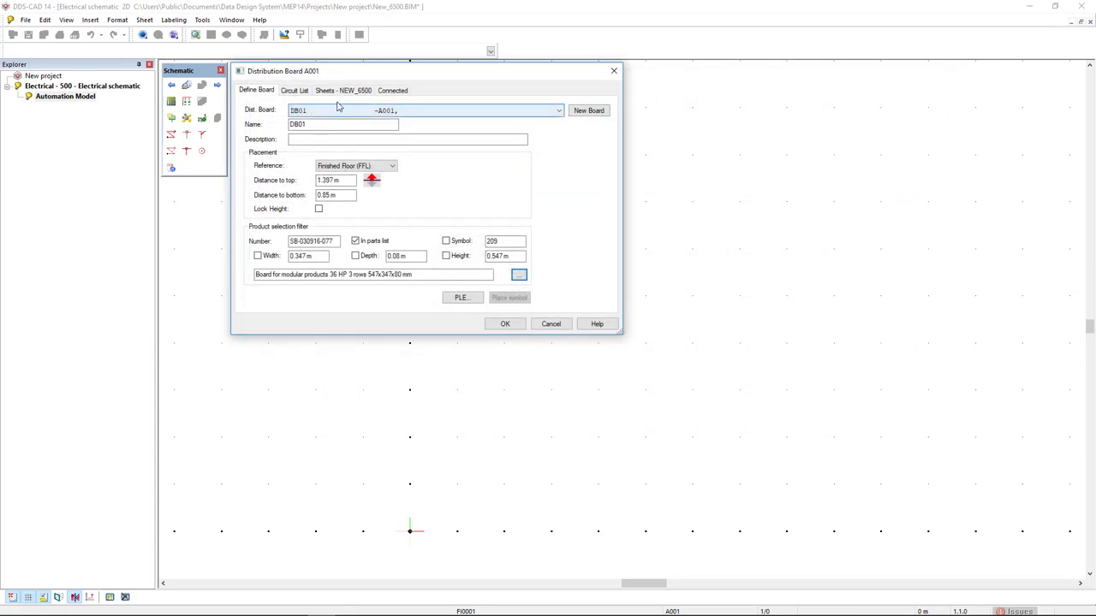
Add a 1IF three-phase 35 A supply circuit with protective device and cable to DB01's circuit list
left_click(294, 89)
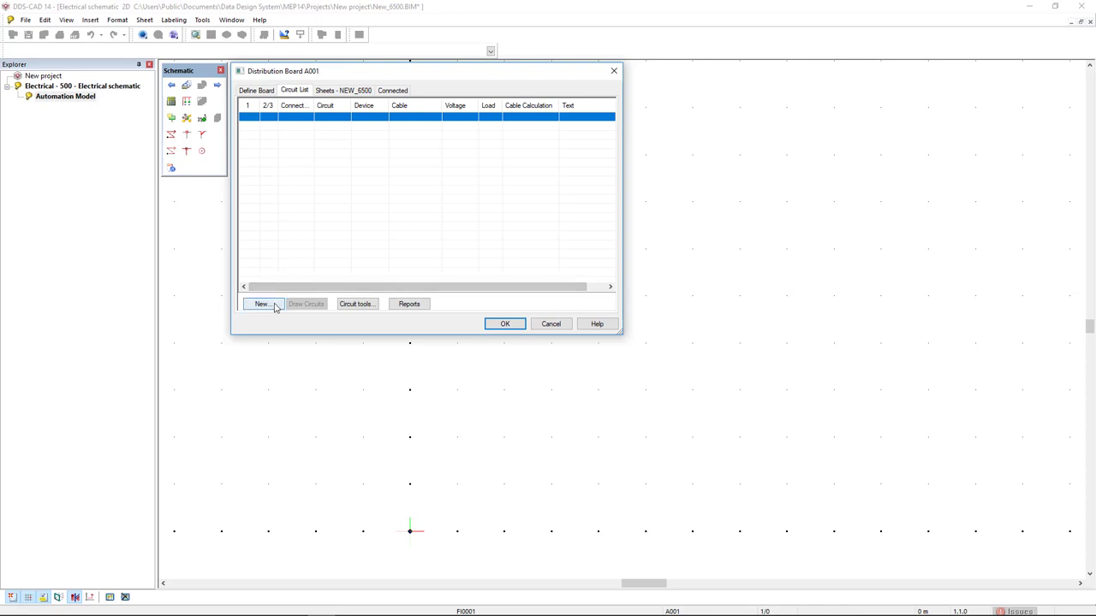
left_click(262, 305)
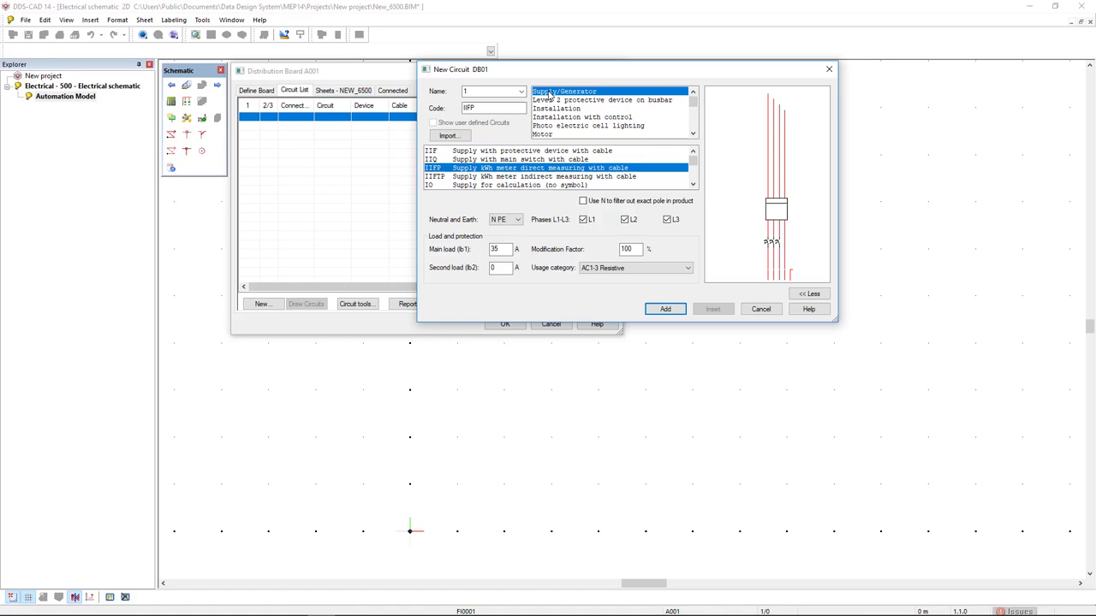
left_click(531, 150)
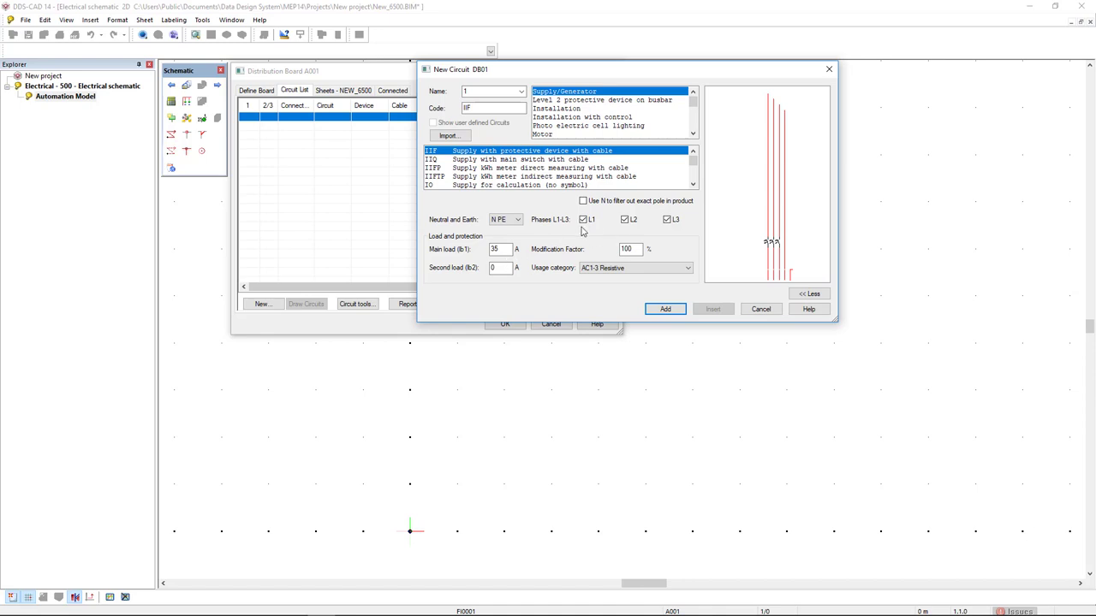
mouse_move(608, 233)
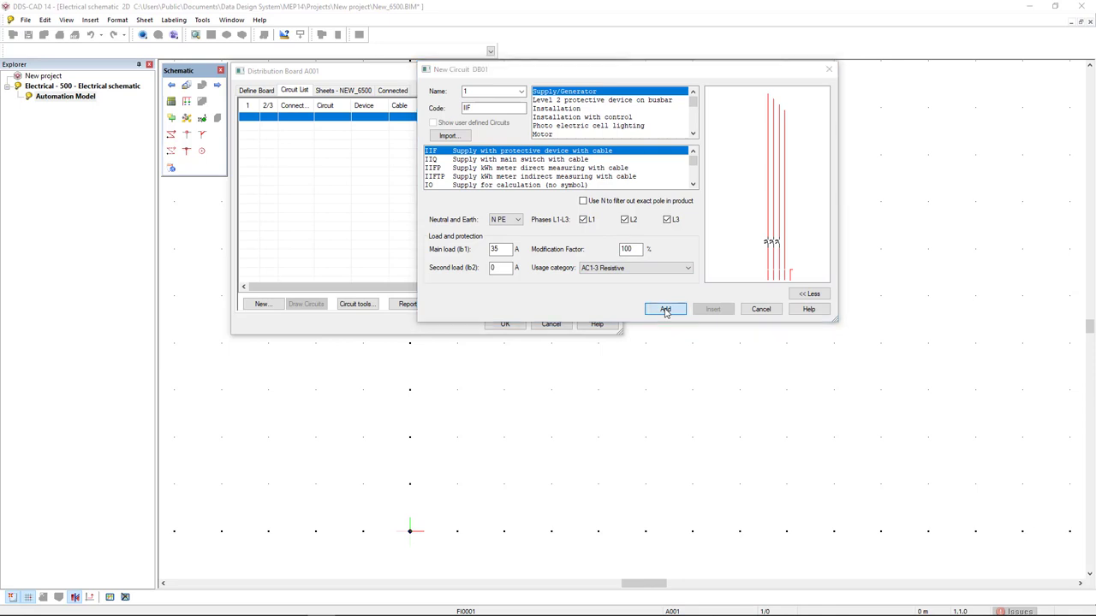
left_click(664, 308)
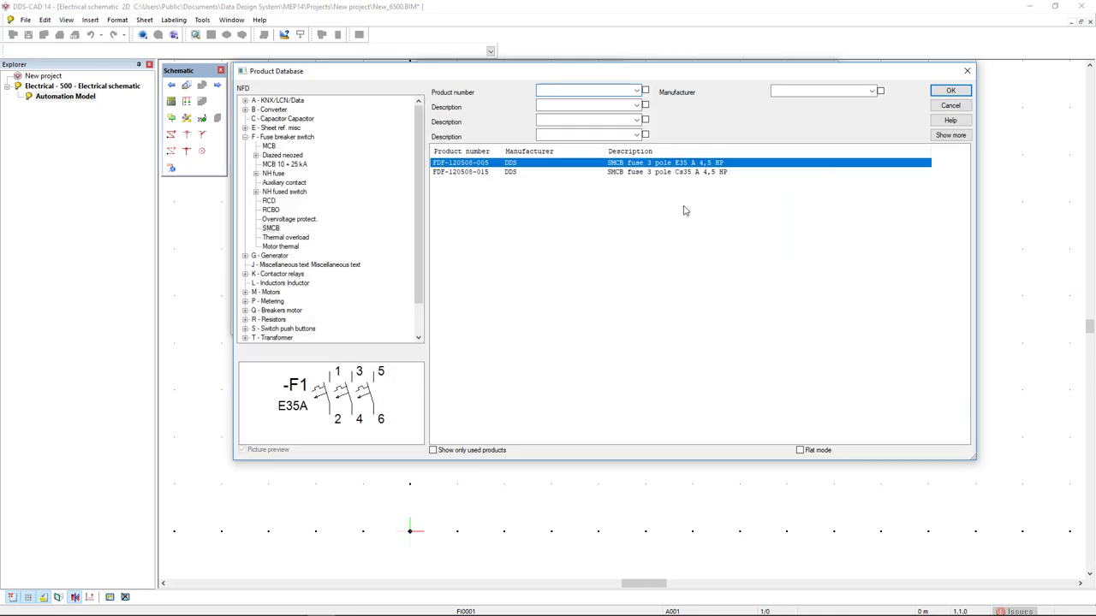
mouse_move(682, 176)
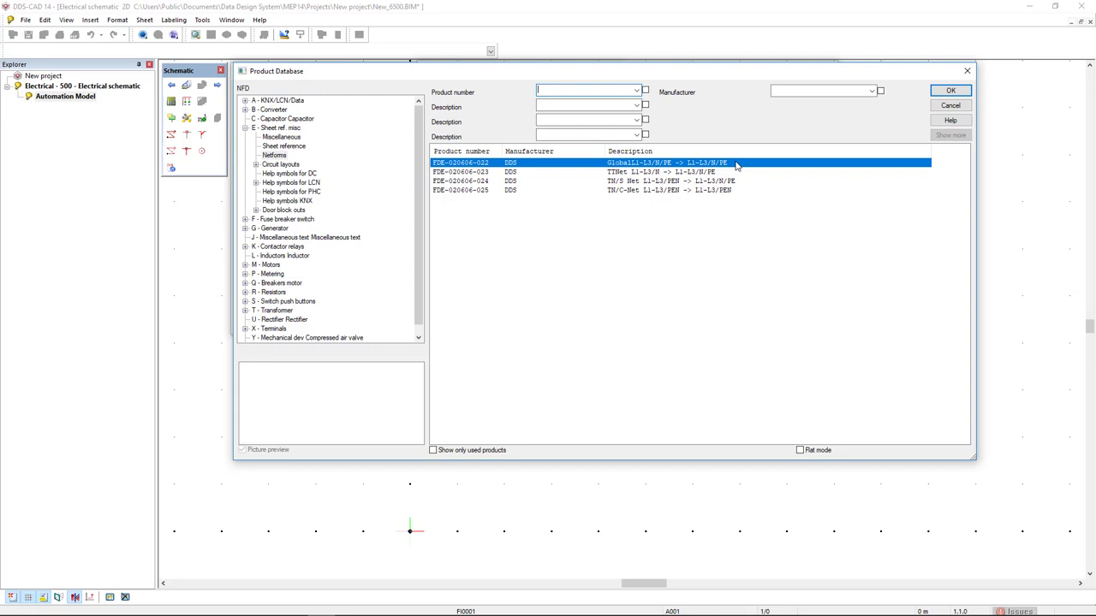
mouse_move(815, 134)
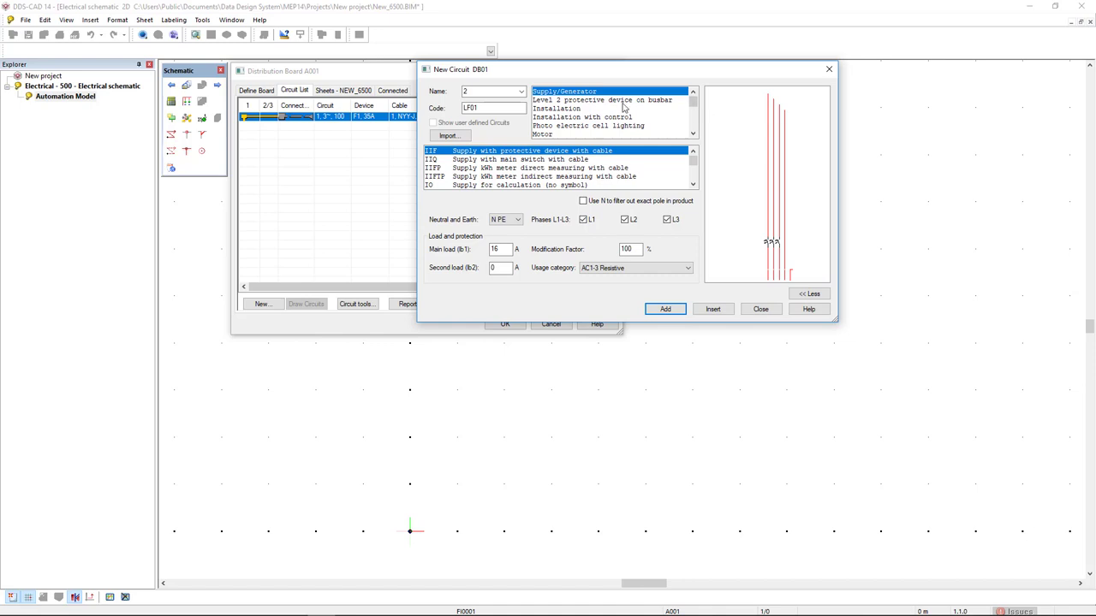
Add a 25 A level-2 protective device on busbar and a 1NF1A 10 A lighting circuit
left_click(603, 99)
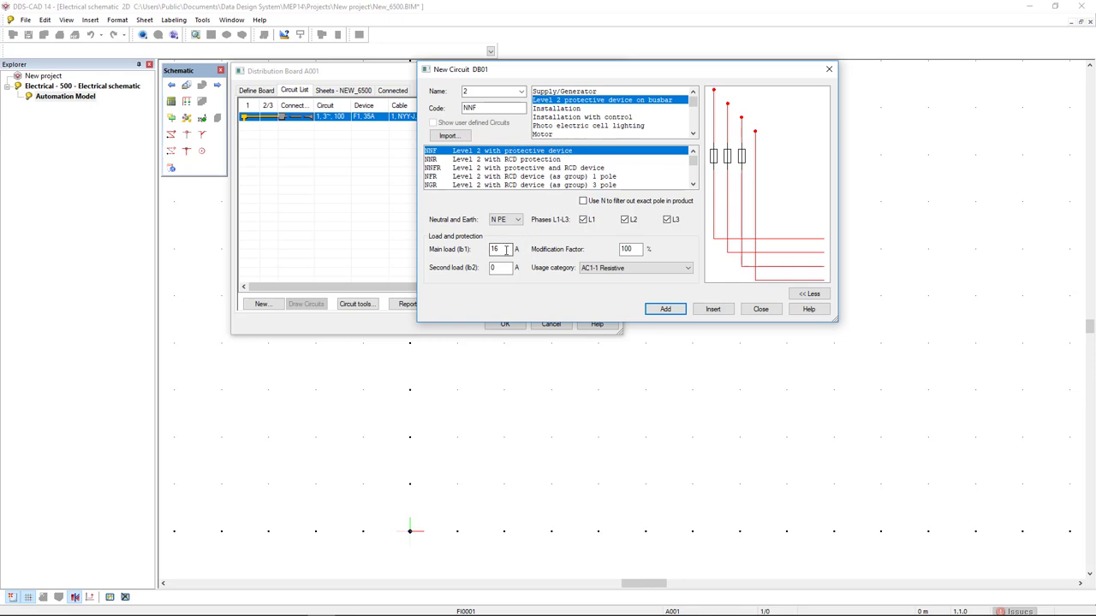
triple_click(500, 250)
type("25")
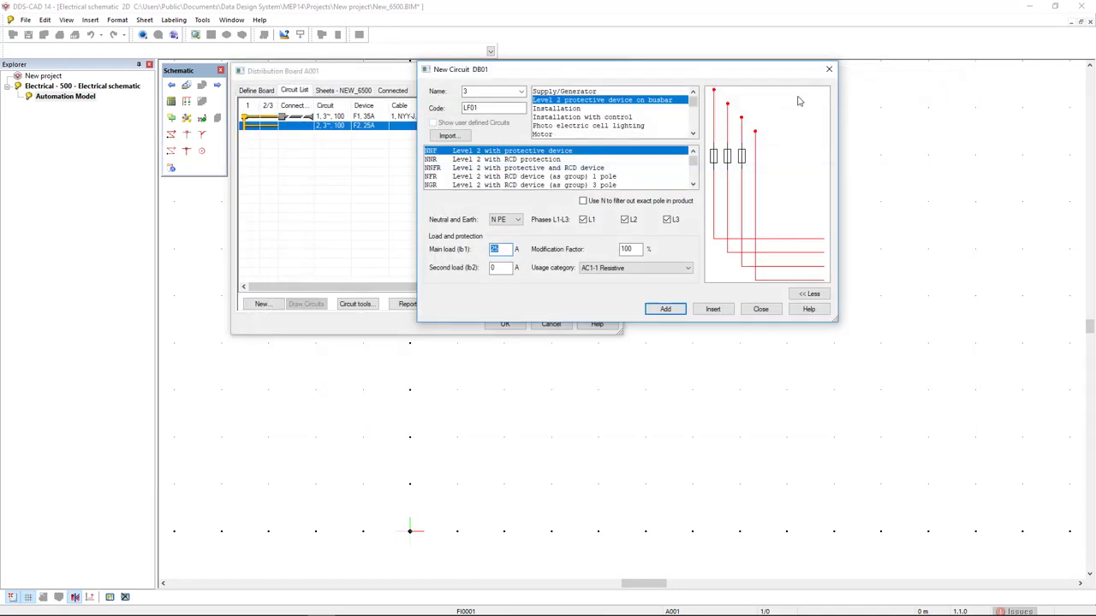
left_click(554, 108)
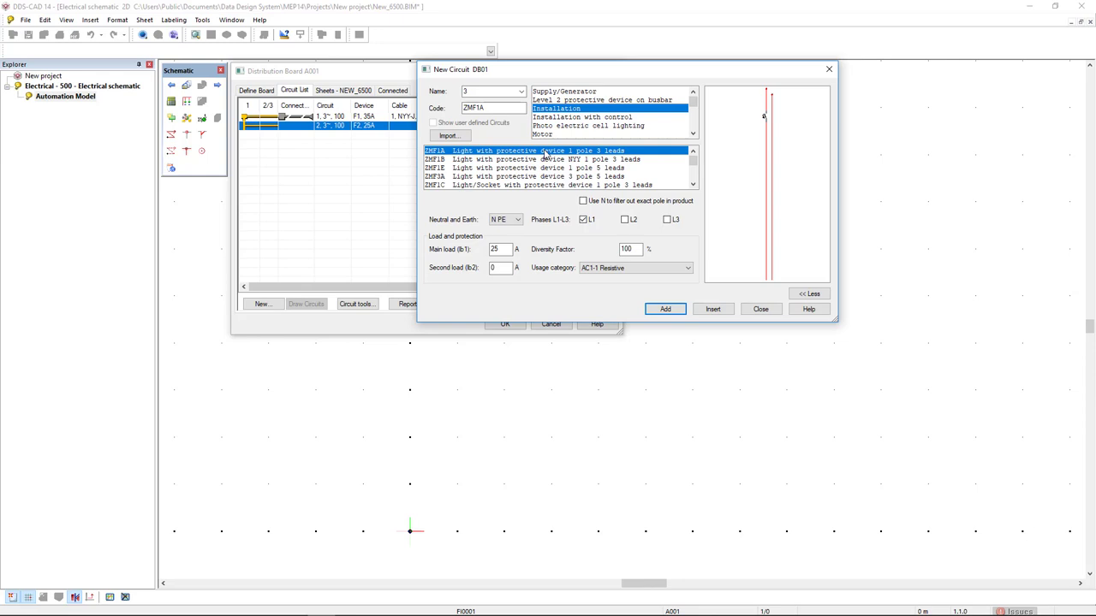
triple_click(500, 250)
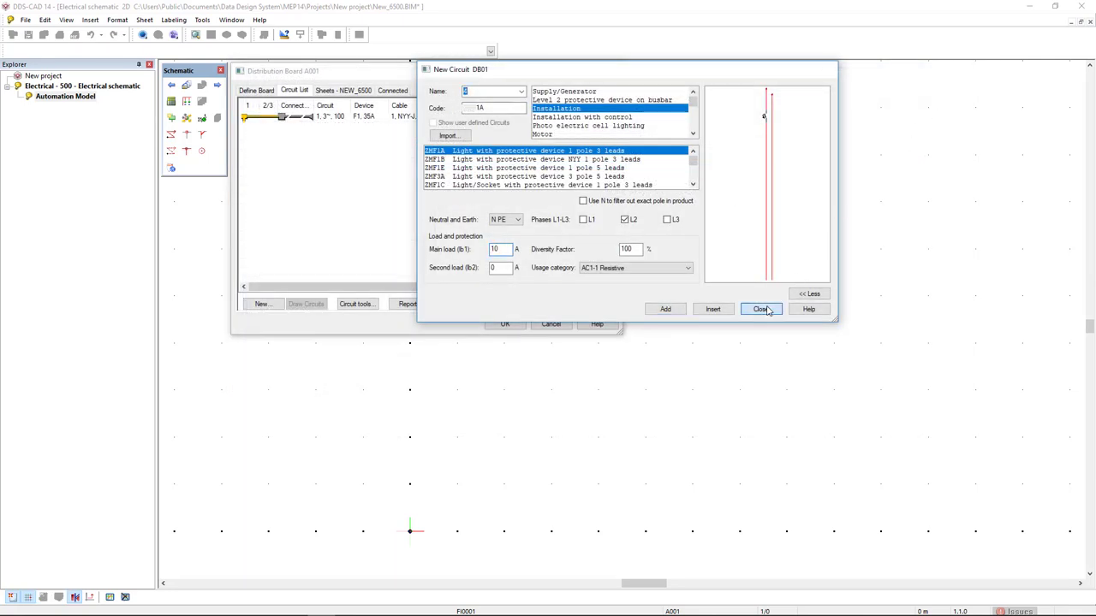
Add further 10 A lighting circuits to reach seven circuits, then begin another new circuit
left_click(760, 309)
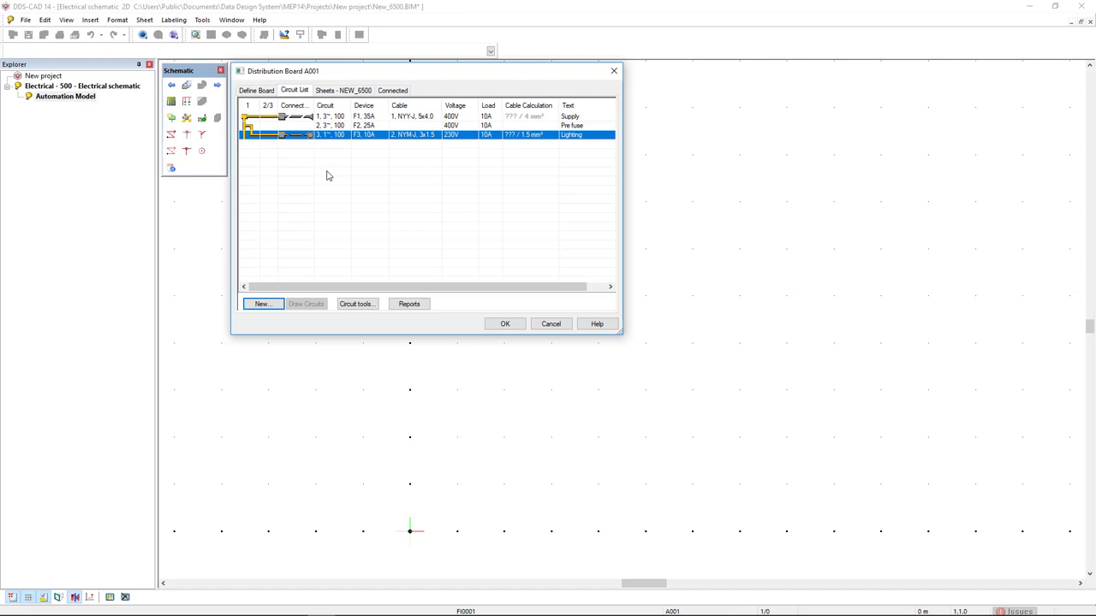
left_click(262, 305)
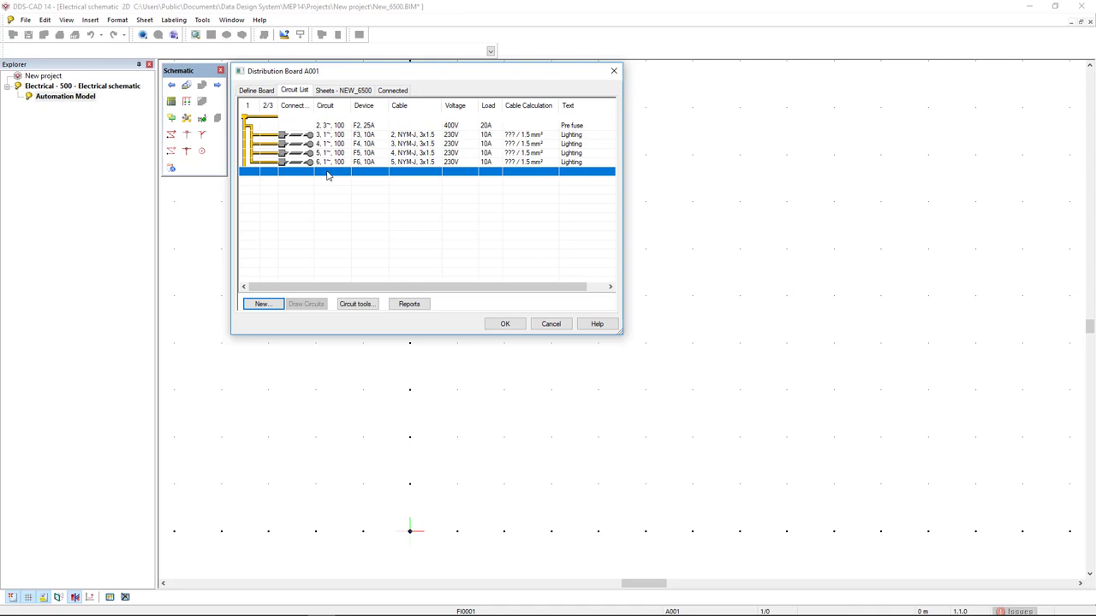
left_click(263, 305)
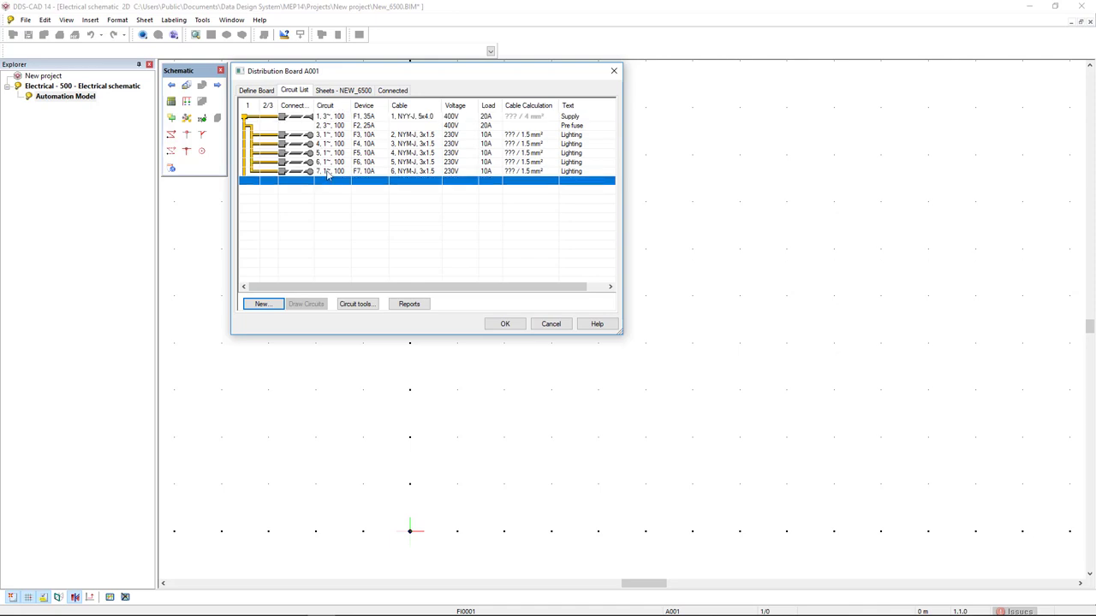
mouse_move(288, 248)
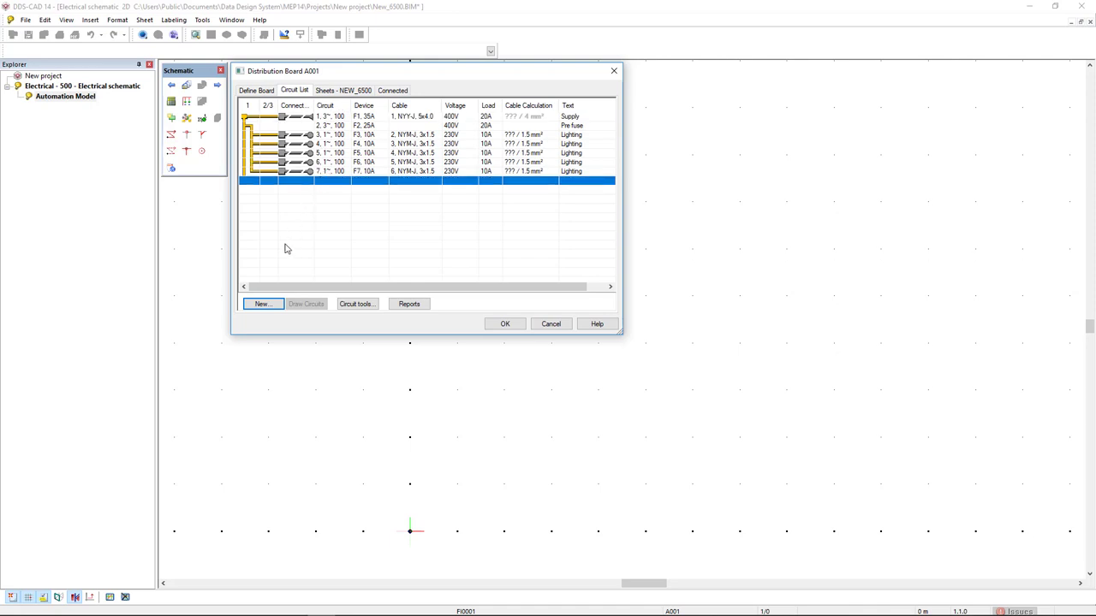
left_click(264, 305)
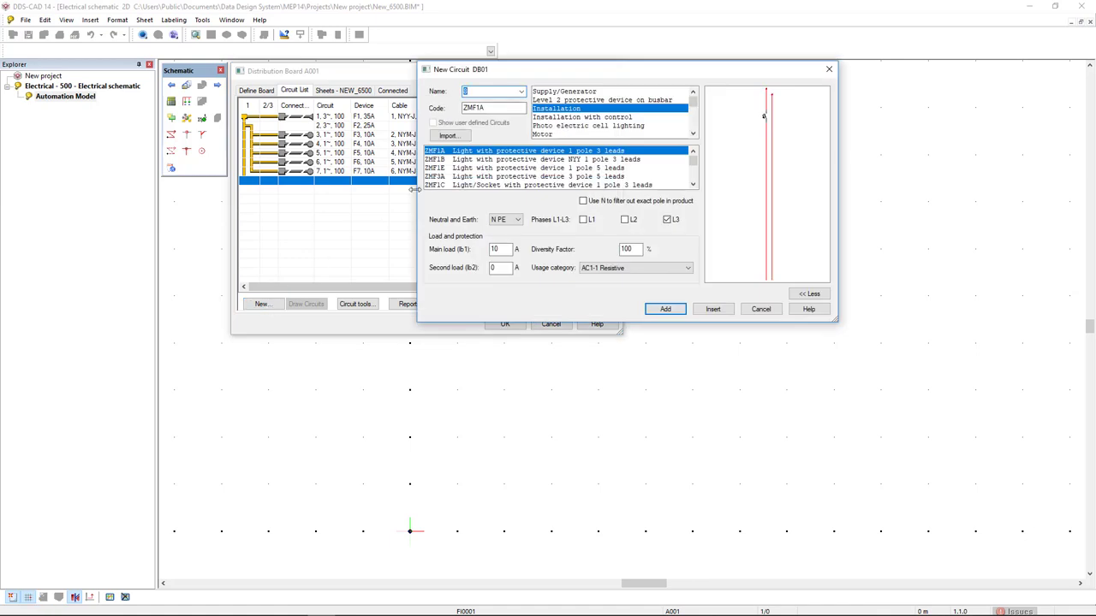
Add a level-2 RCD-protected circuit using the 4-pole 30 mA RCD product
left_click(603, 100)
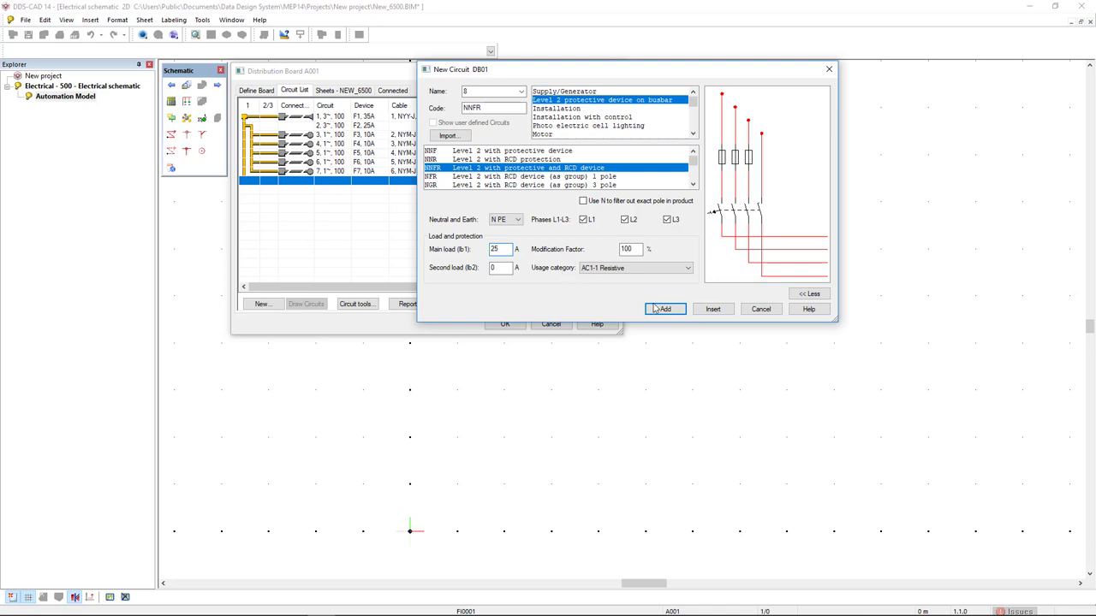
left_click(664, 308)
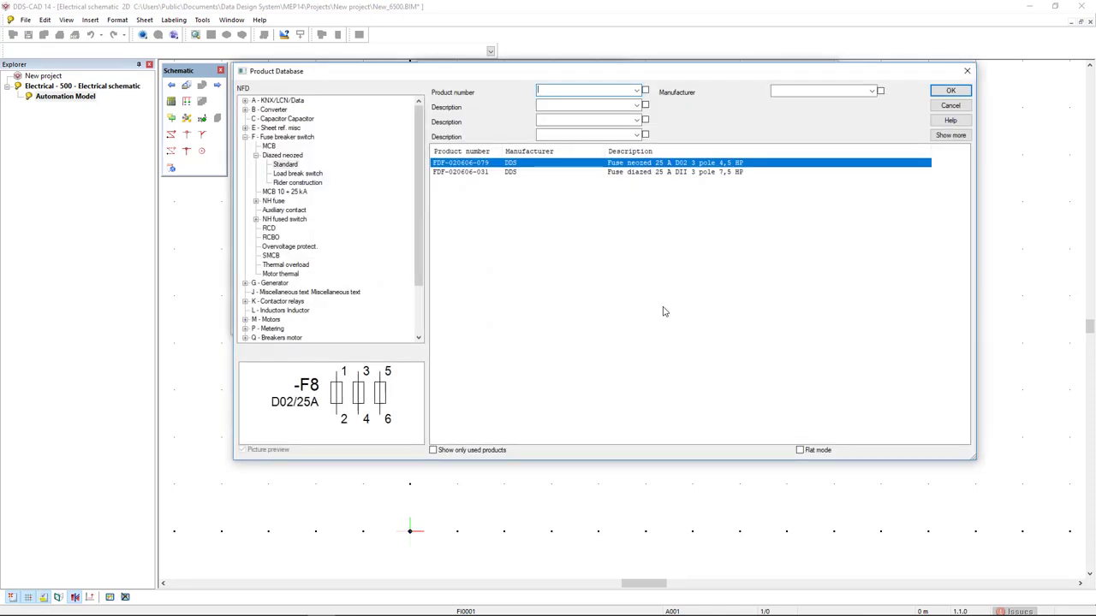
mouse_move(788, 216)
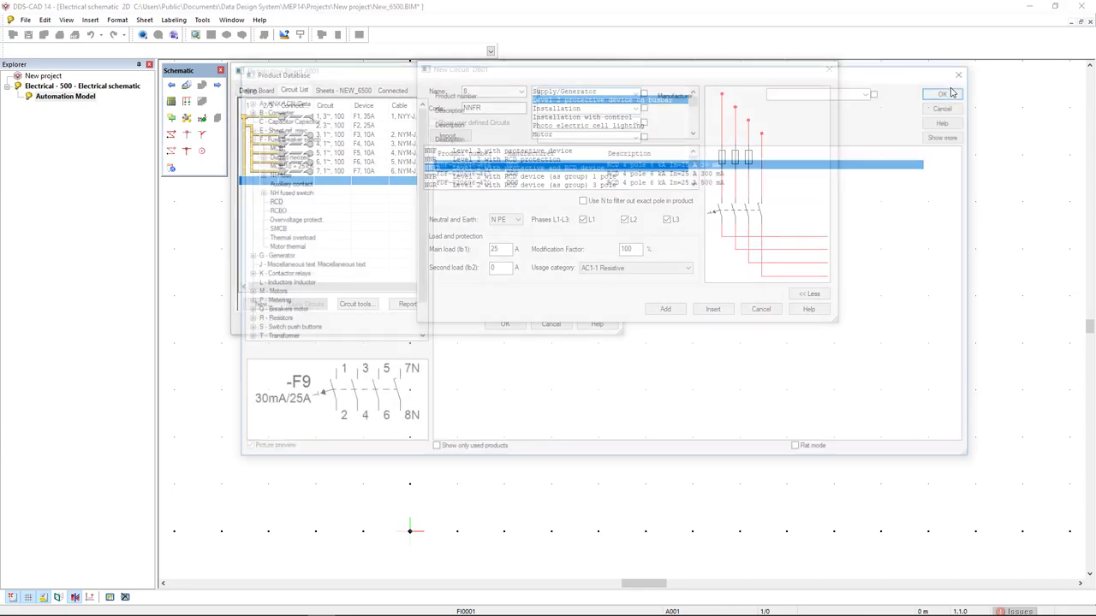
left_click(942, 95)
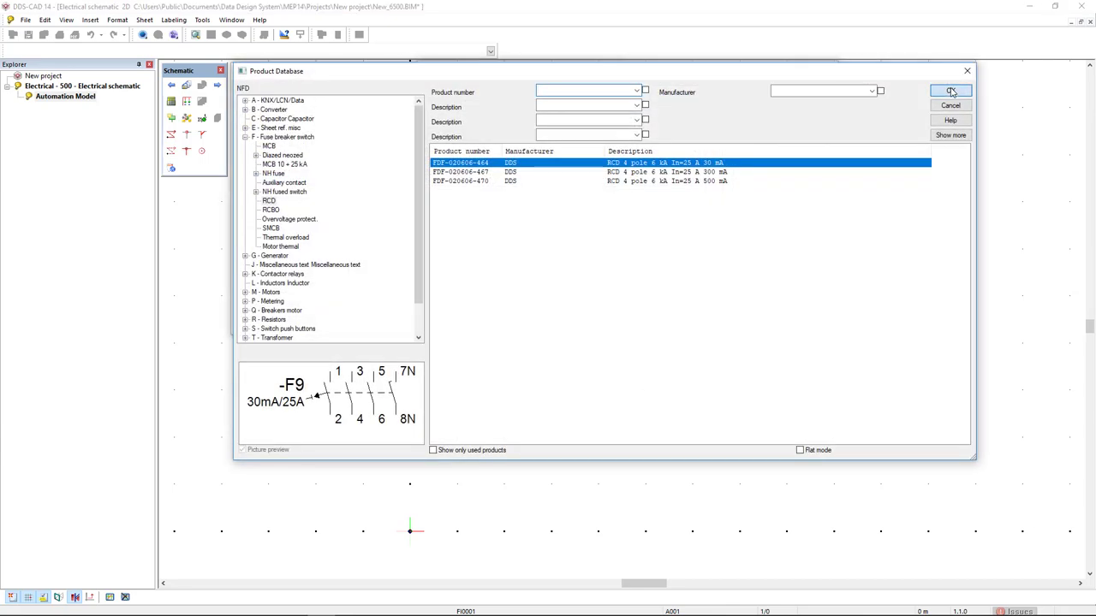
left_click(950, 92)
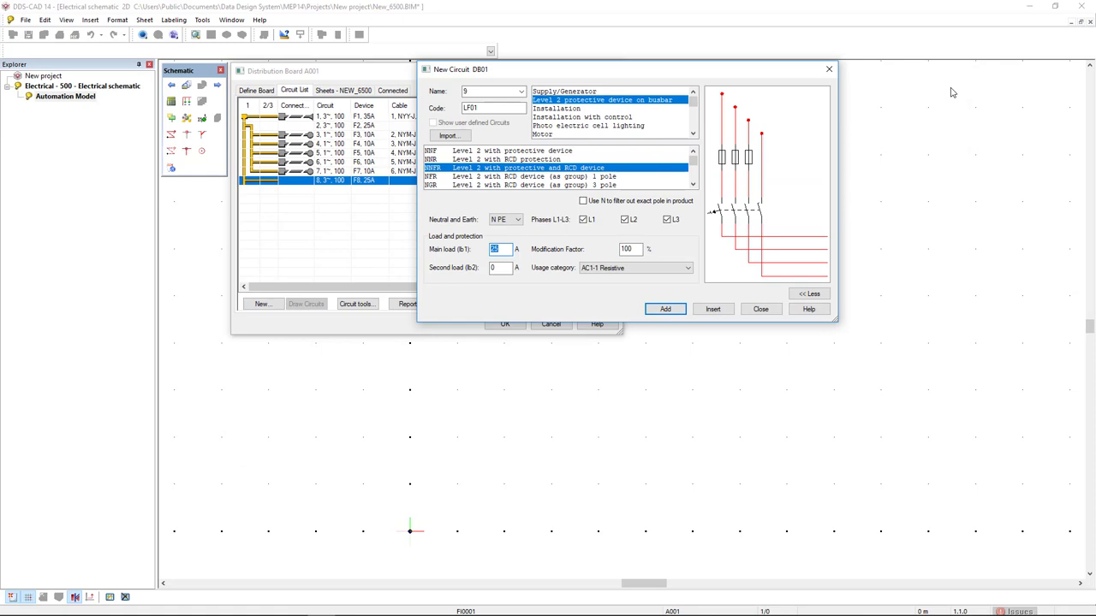
mouse_move(869, 94)
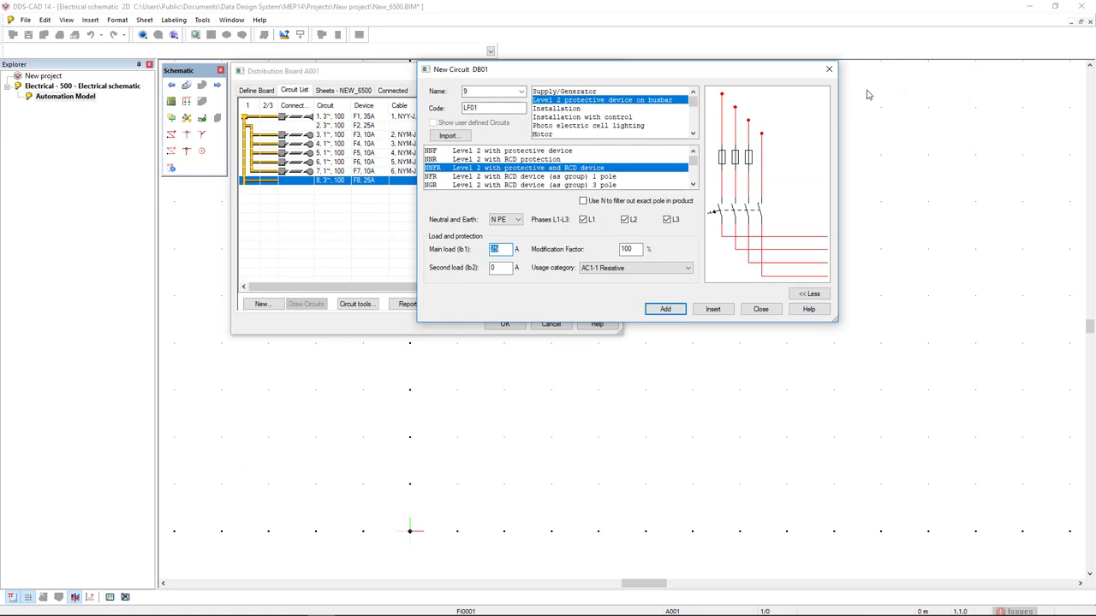
Choose an installation socket circuit with protective device at 16 A
left_click(557, 109)
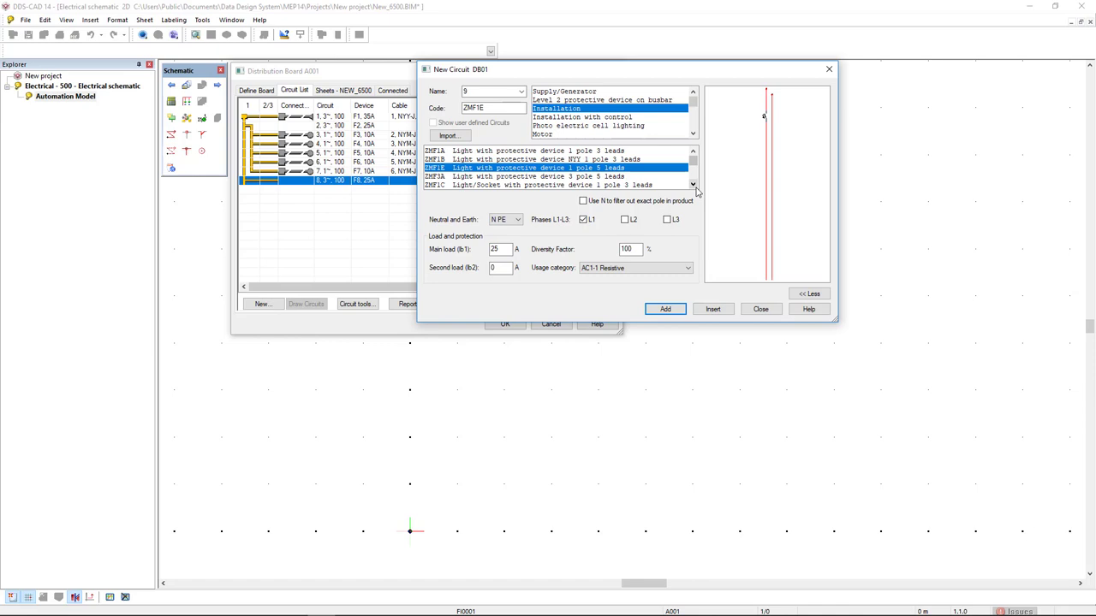
left_click(691, 185)
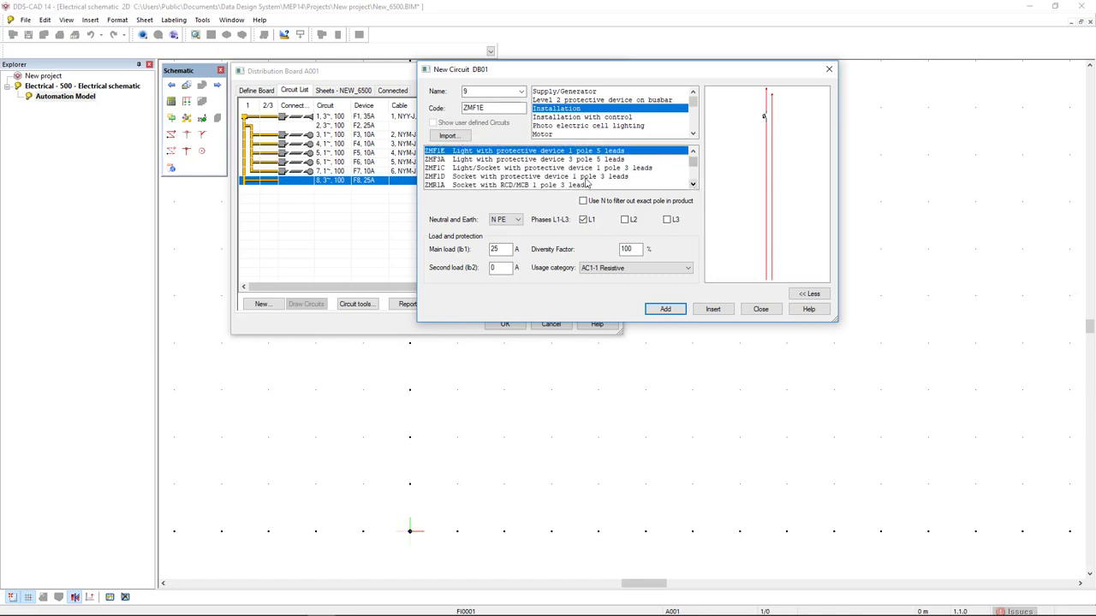
left_click(556, 177)
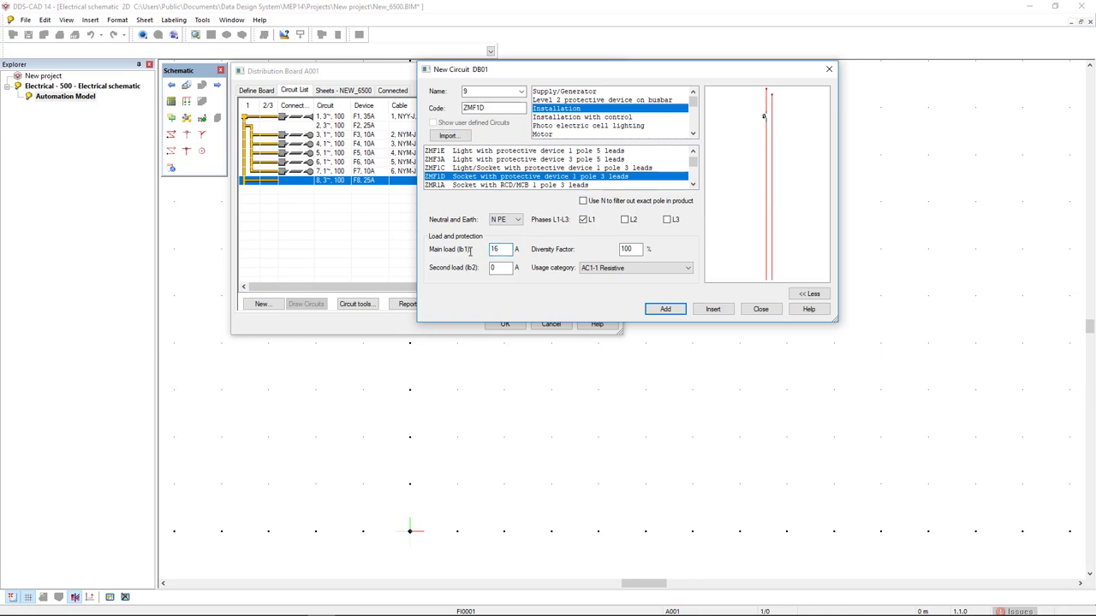
mouse_move(471, 254)
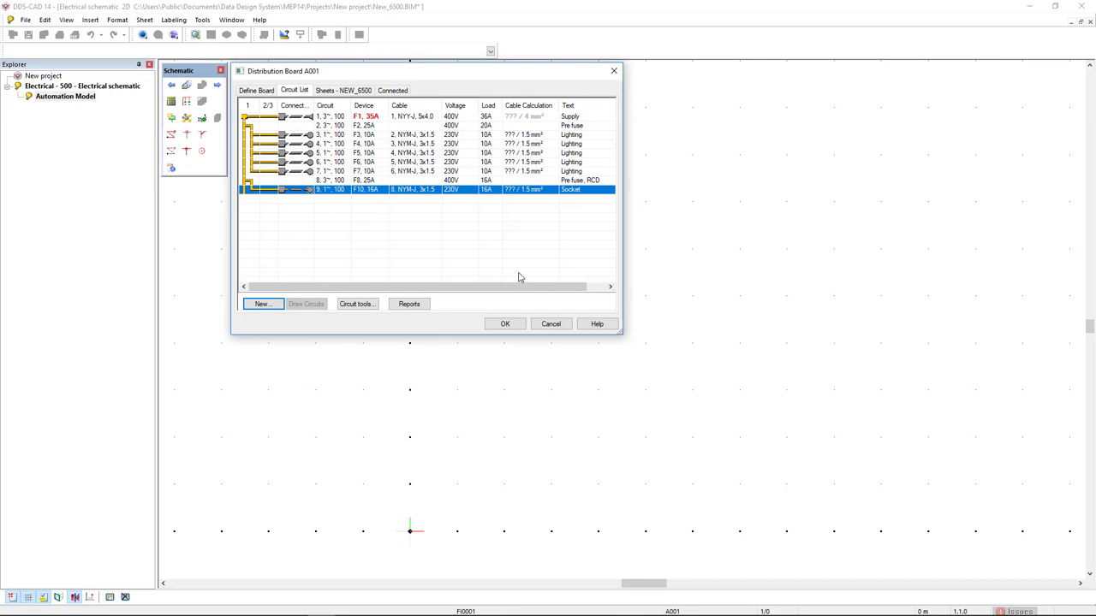
Add two more 16 A socket circuits beneath the RCD
left_click(262, 305)
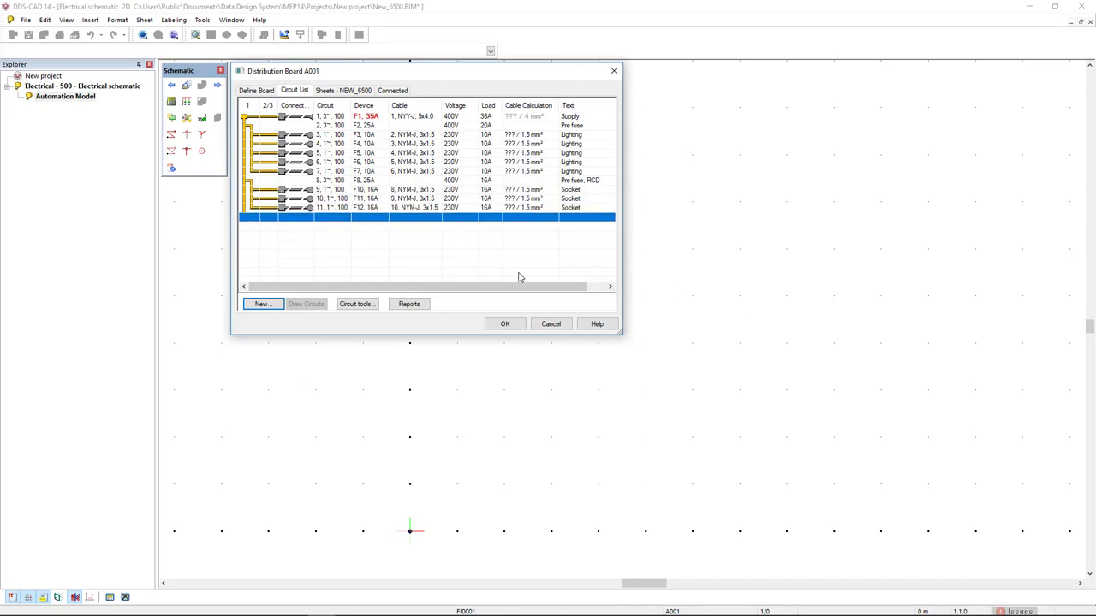
left_click(262, 305)
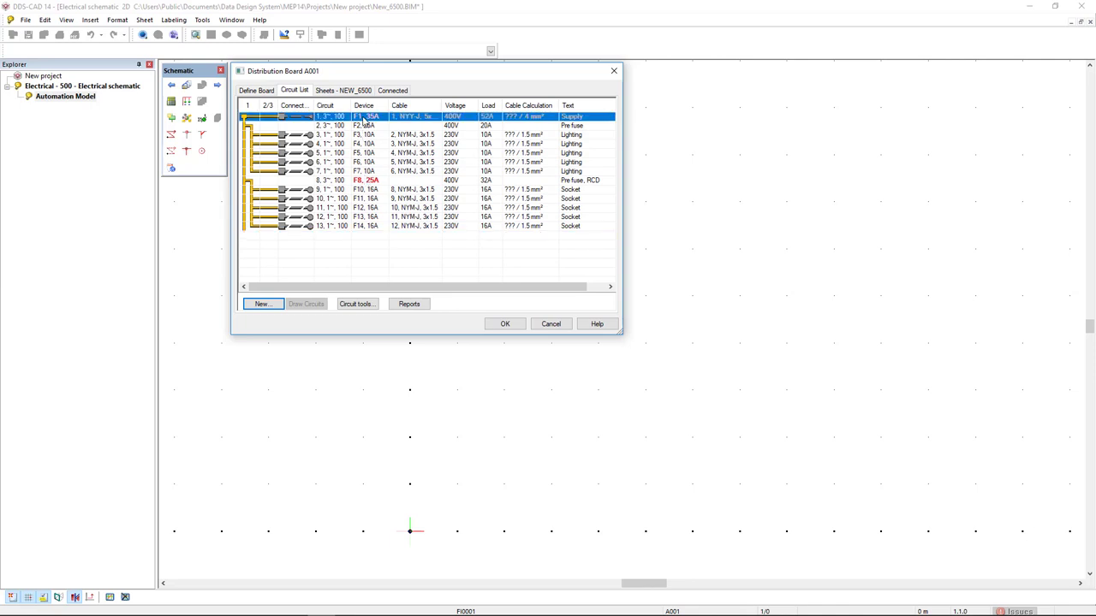
Update Dimensions on the supply circuit so its load and fuse cover all circuits, then select the RCD row
right_click(363, 116)
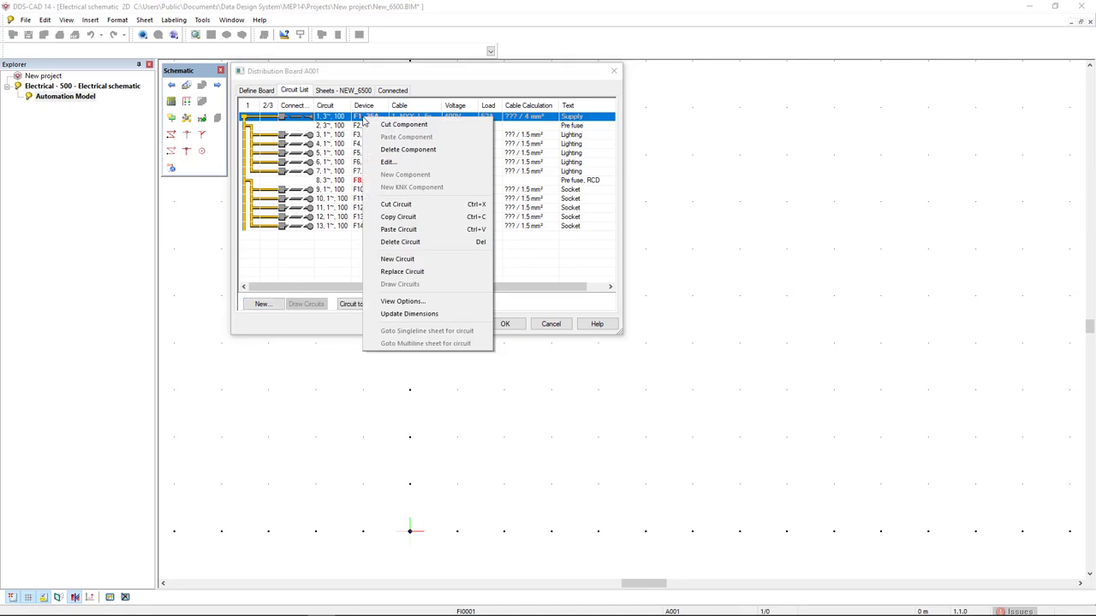
mouse_move(408, 314)
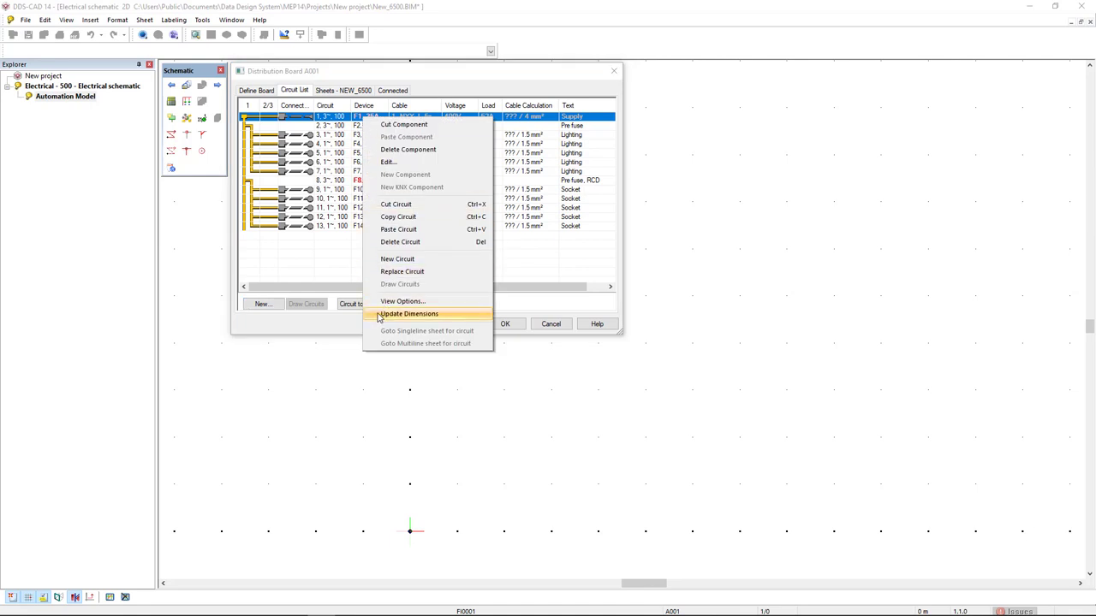
left_click(409, 313)
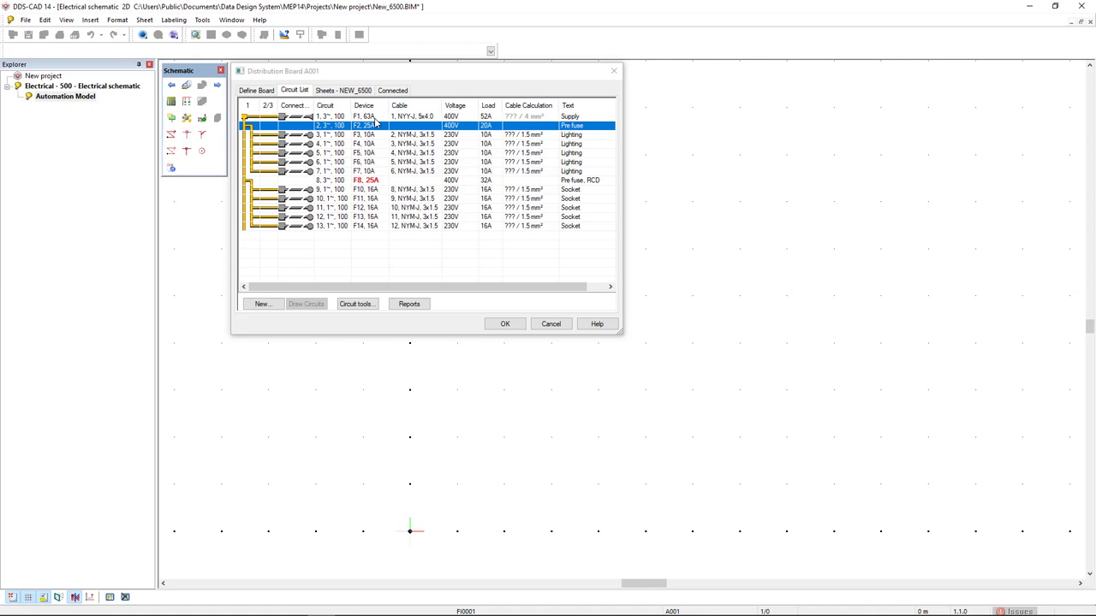
left_click(368, 180)
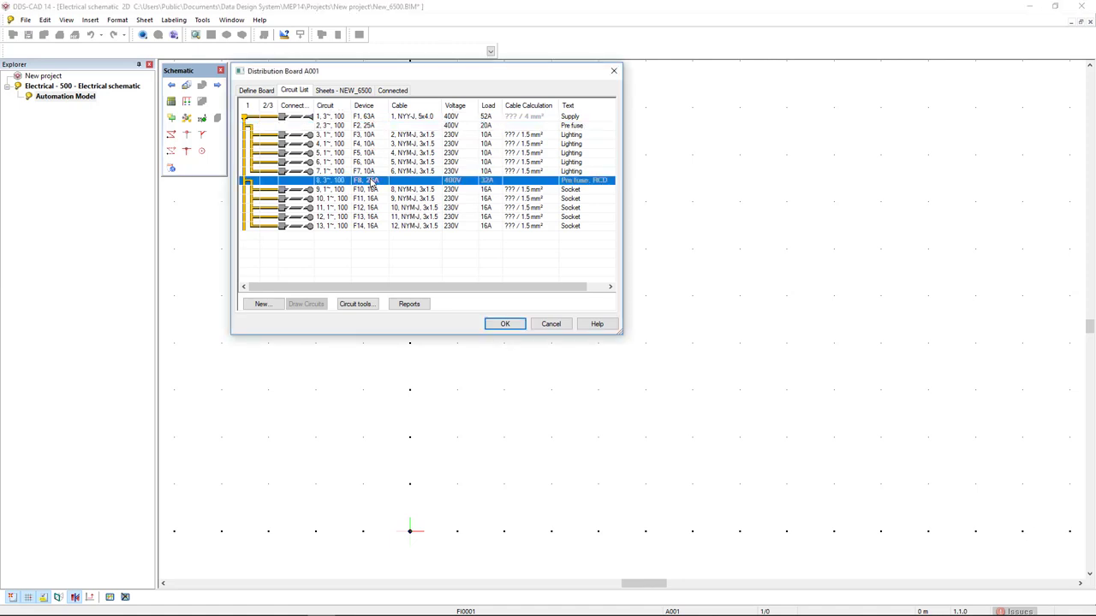
Replace the RCD circuit row with a new circuit via Replace Circuit
right_click(358, 180)
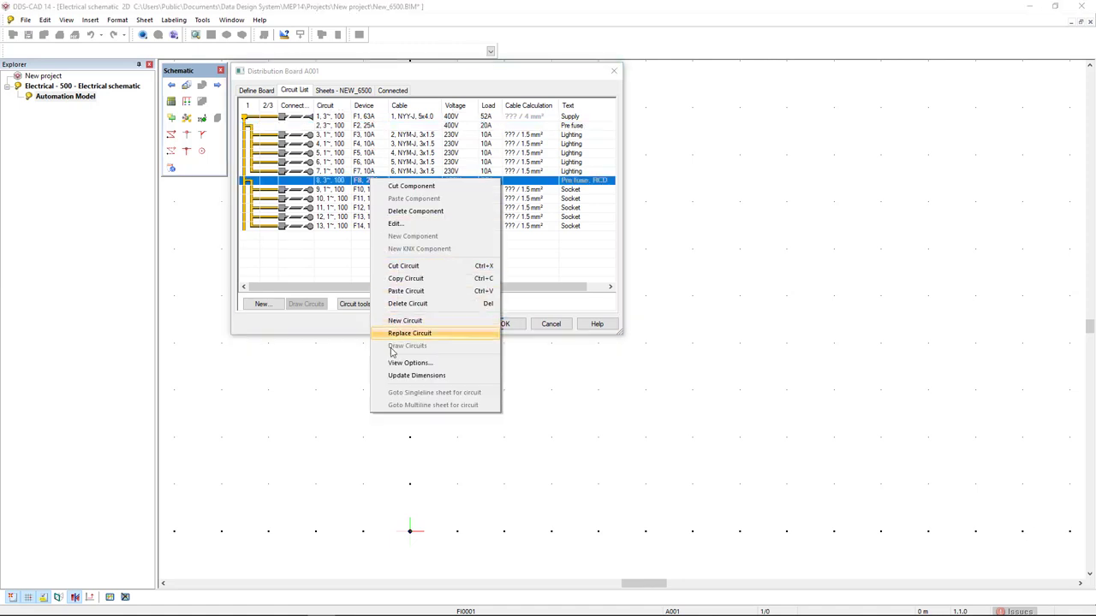
left_click(409, 332)
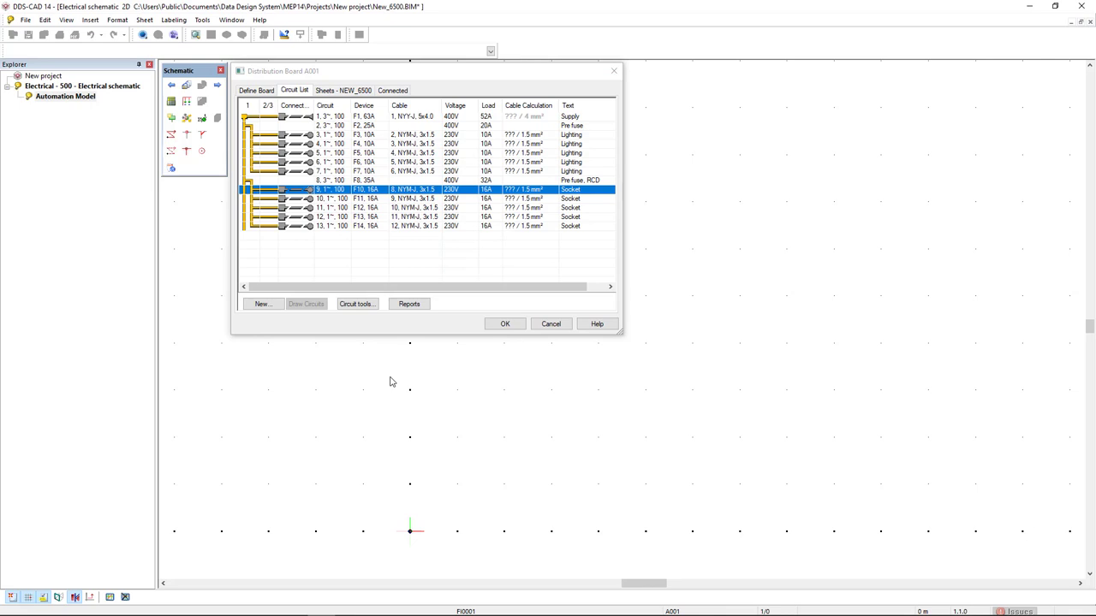
mouse_move(356, 235)
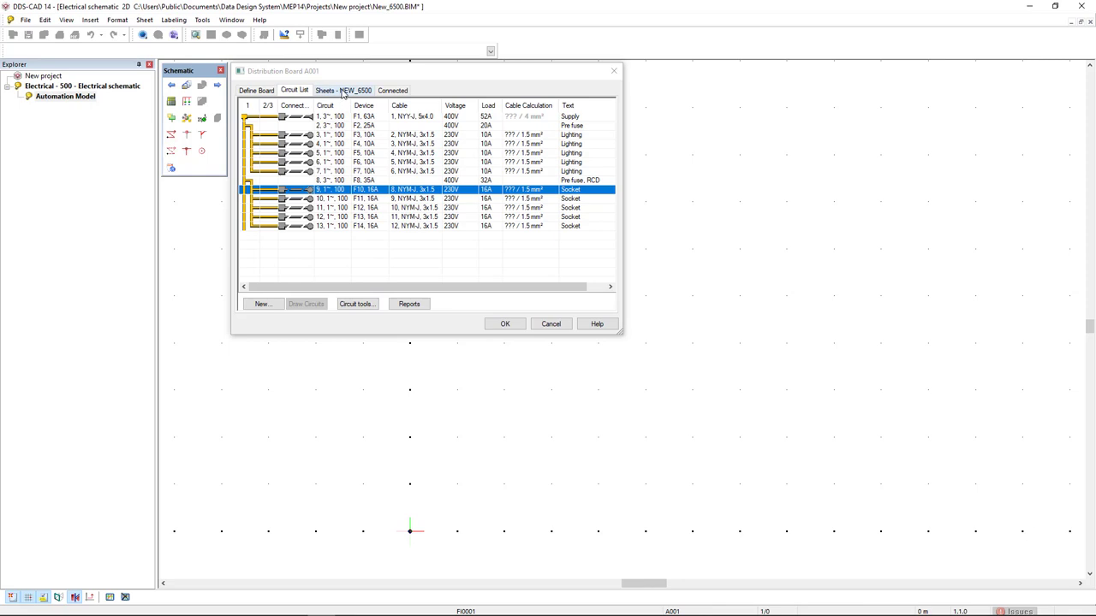
Add the L1-L3+N+PE multi main diagram to DB01's sheets
left_click(344, 89)
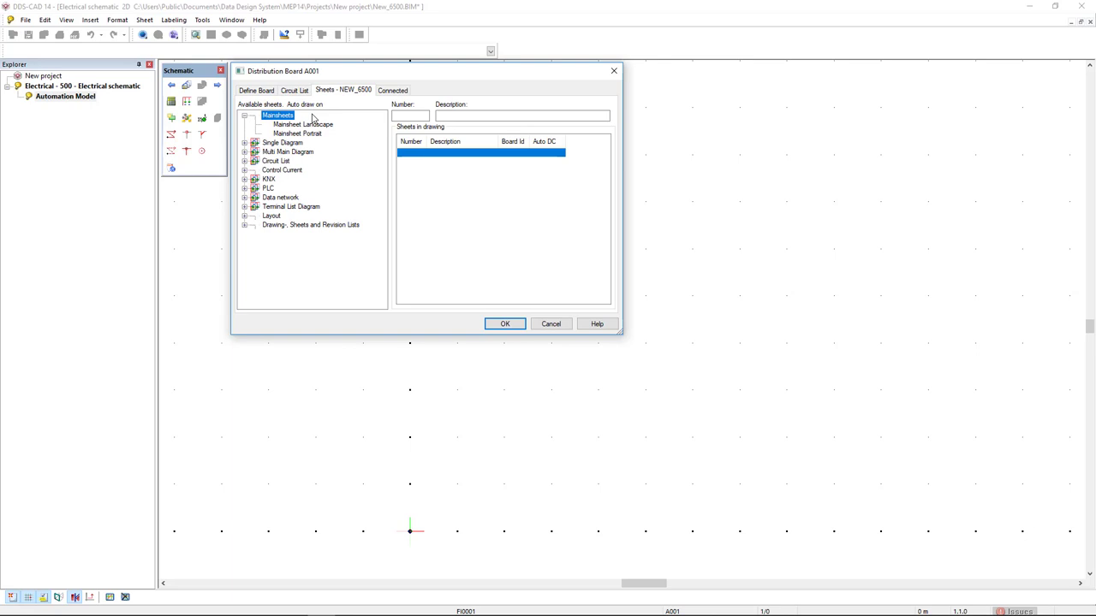
left_click(245, 150)
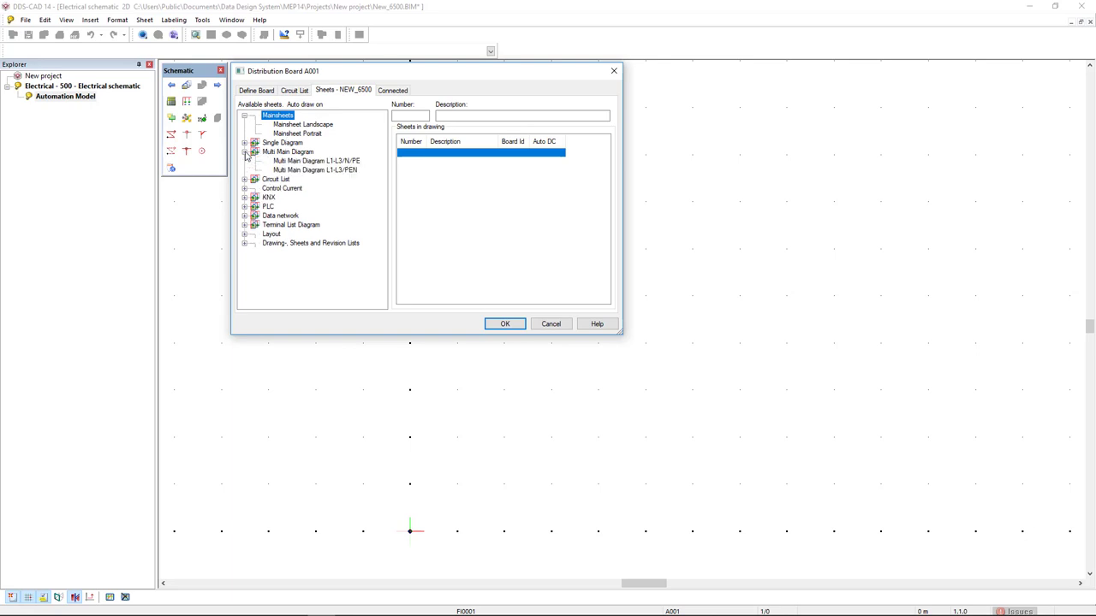
mouse_move(264, 161)
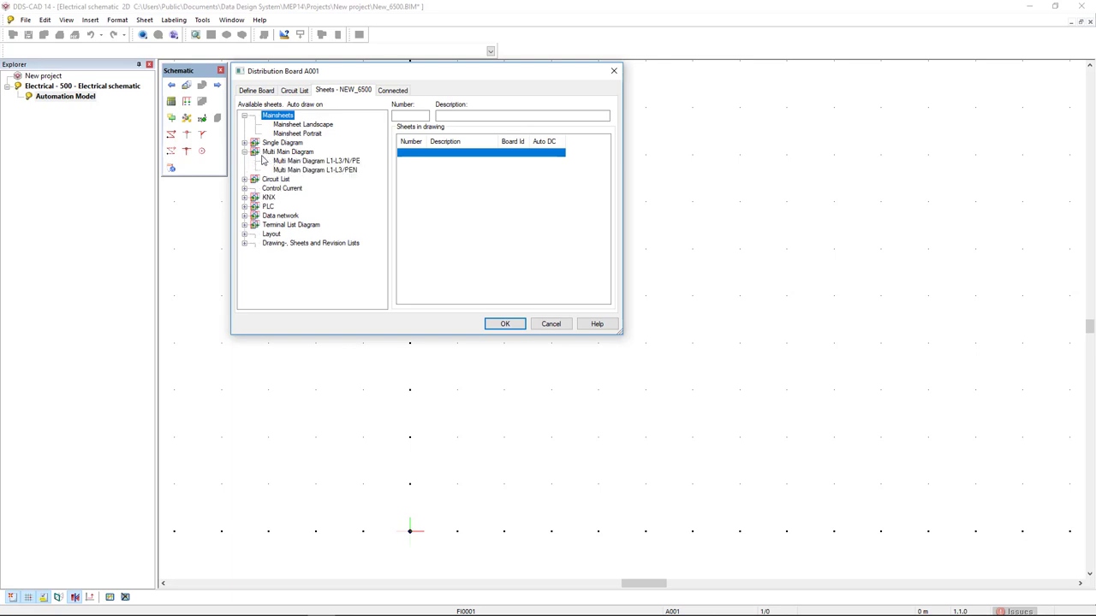
mouse_move(306, 168)
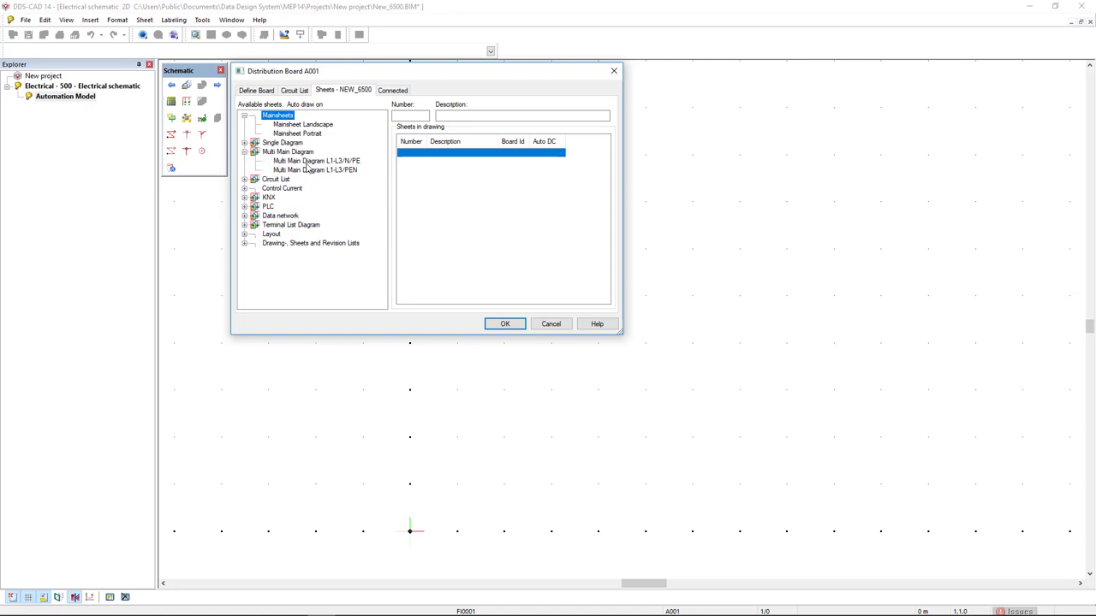
left_click(317, 161)
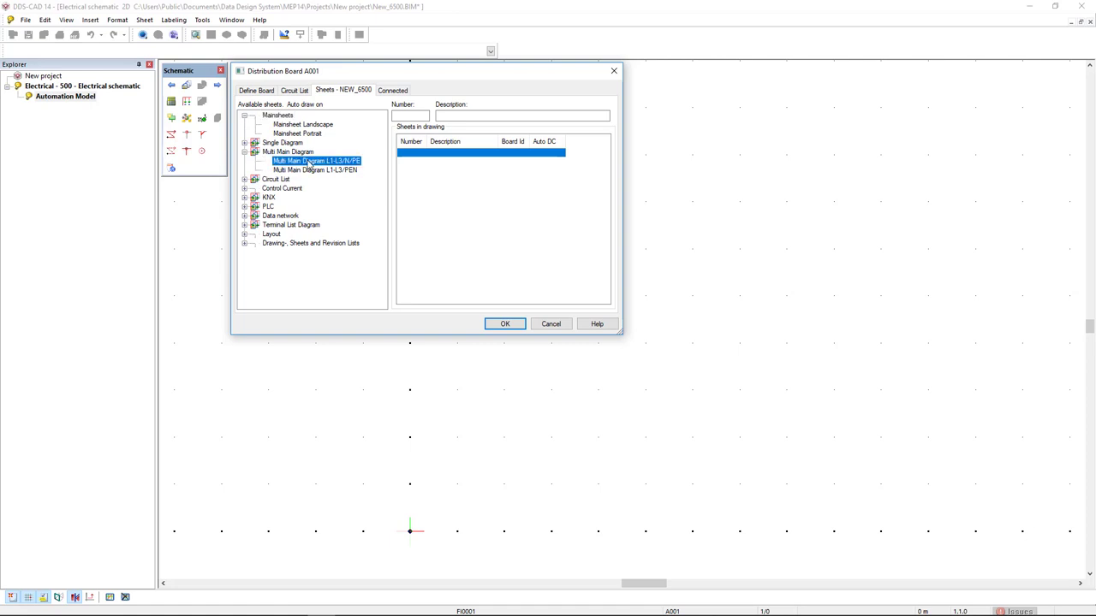
double_click(317, 161)
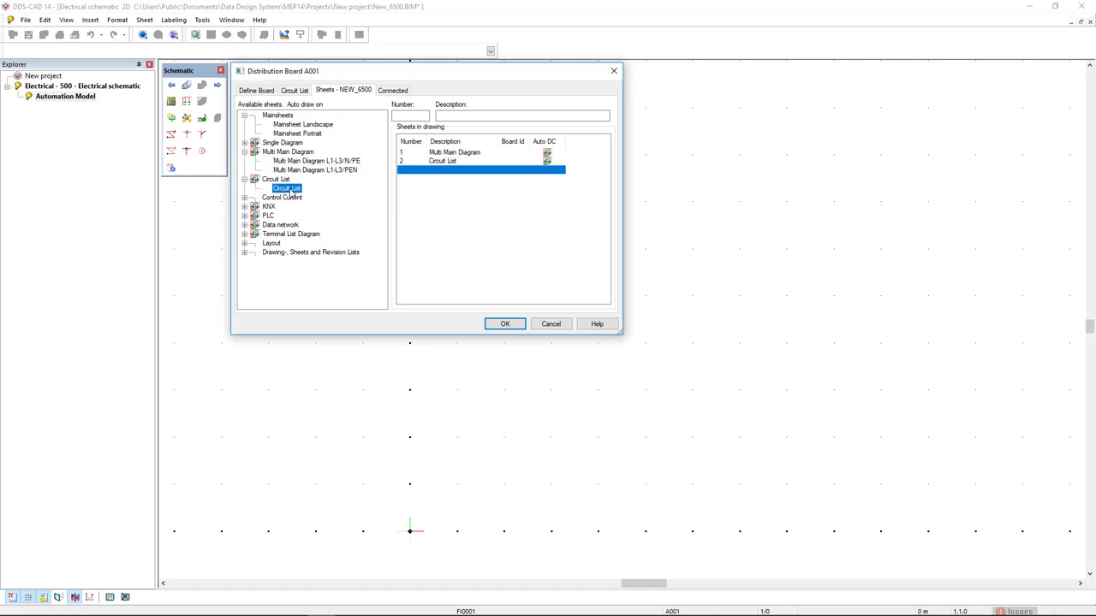
mouse_move(248, 248)
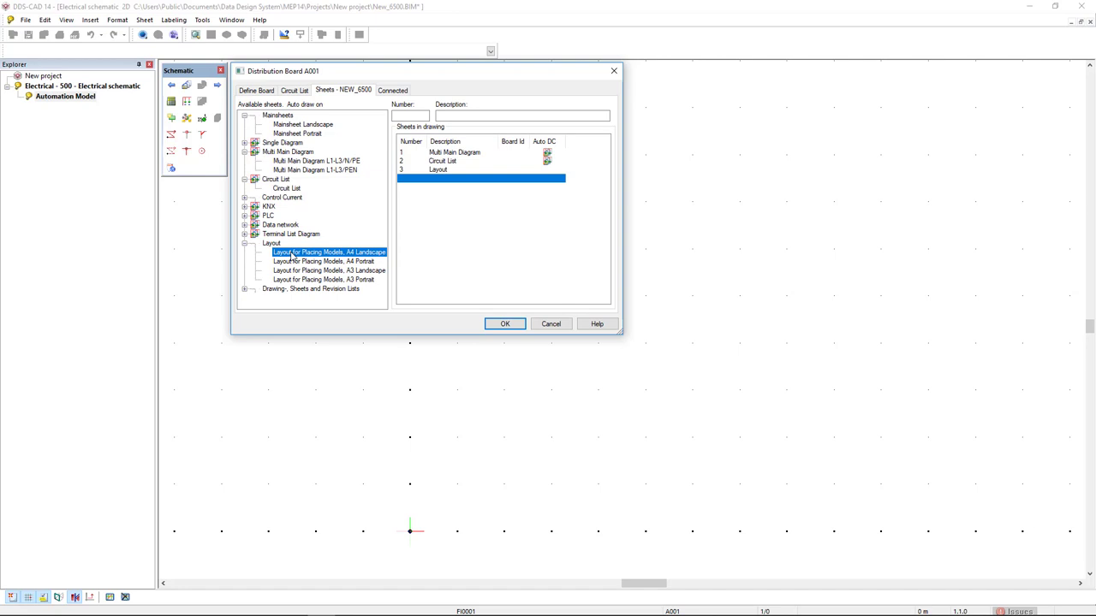
Add Circuit List and Layout A4 Landscape sheets and generate all sheets
left_click(503, 323)
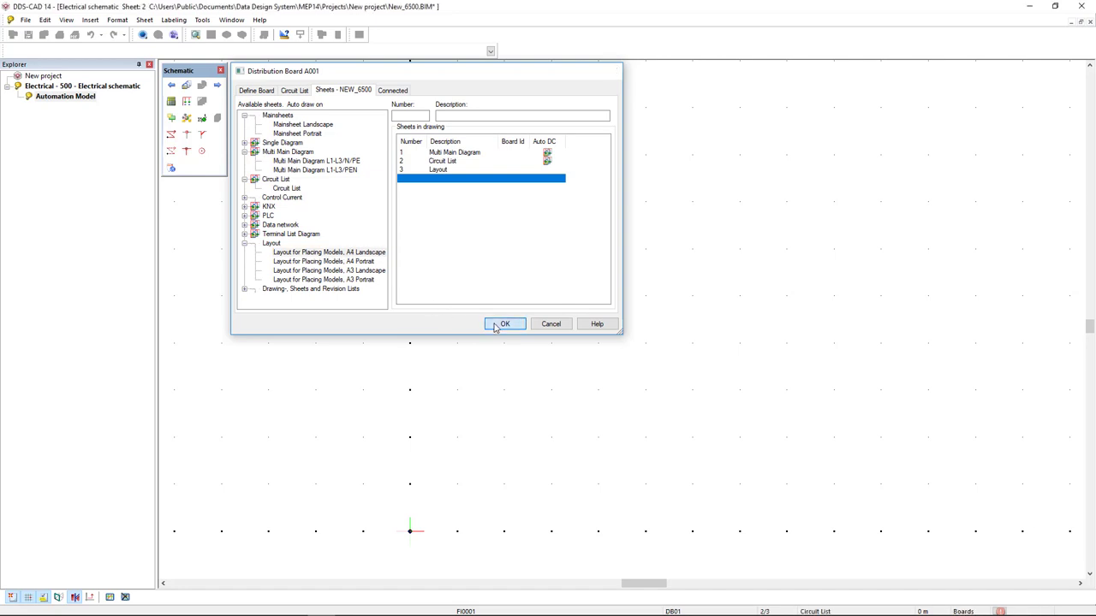
left_click(503, 323)
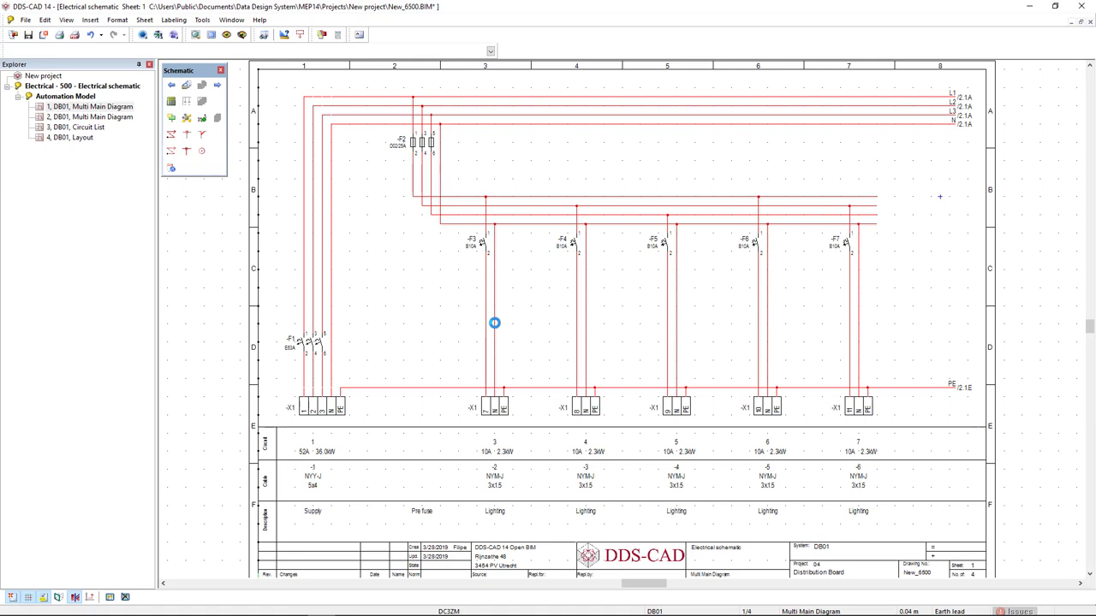
Page through the multi-line diagram sheets and the circuit list to reach the empty Layout sheet
left_click(217, 86)
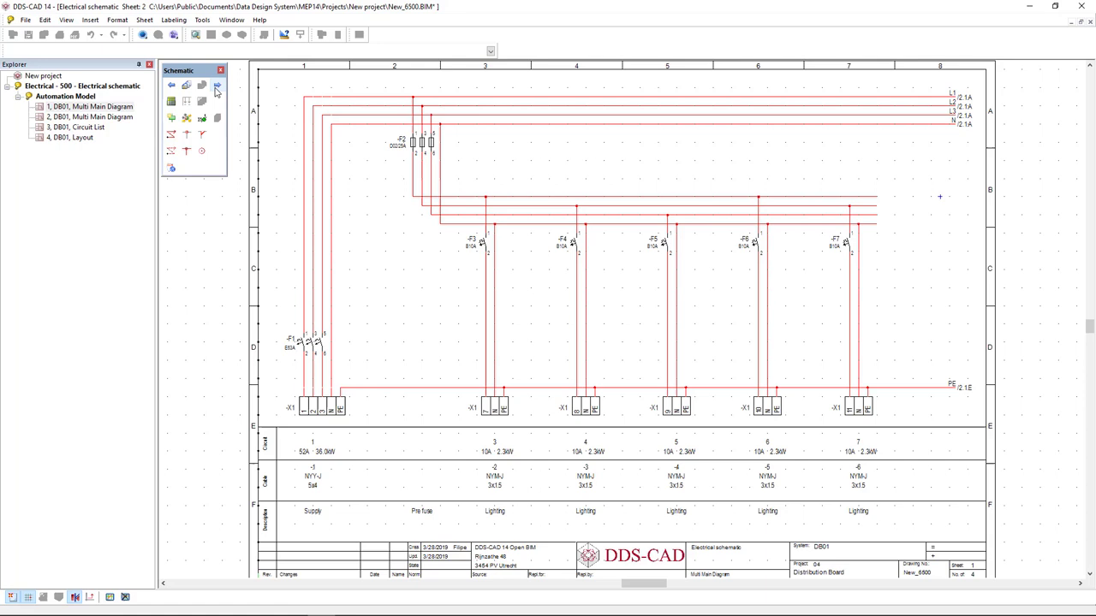
left_click(217, 85)
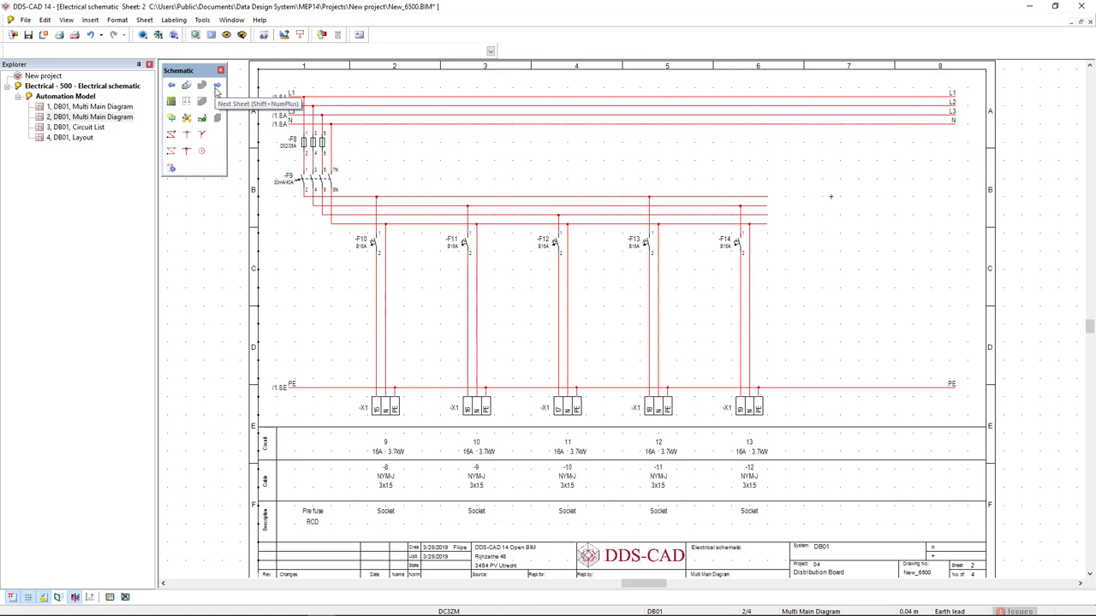
left_click(216, 85)
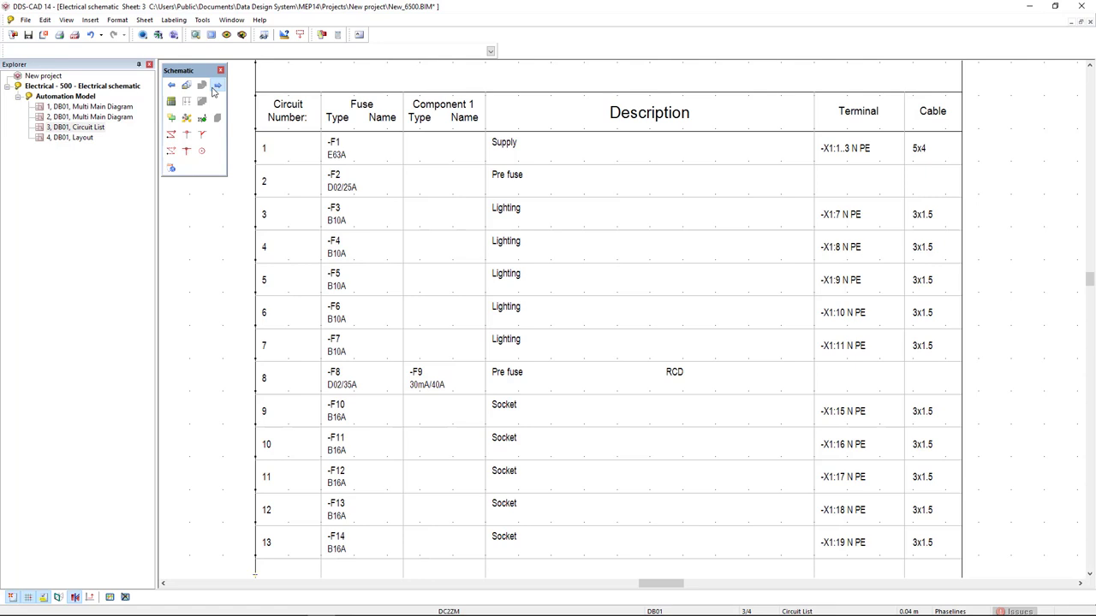
left_click(218, 86)
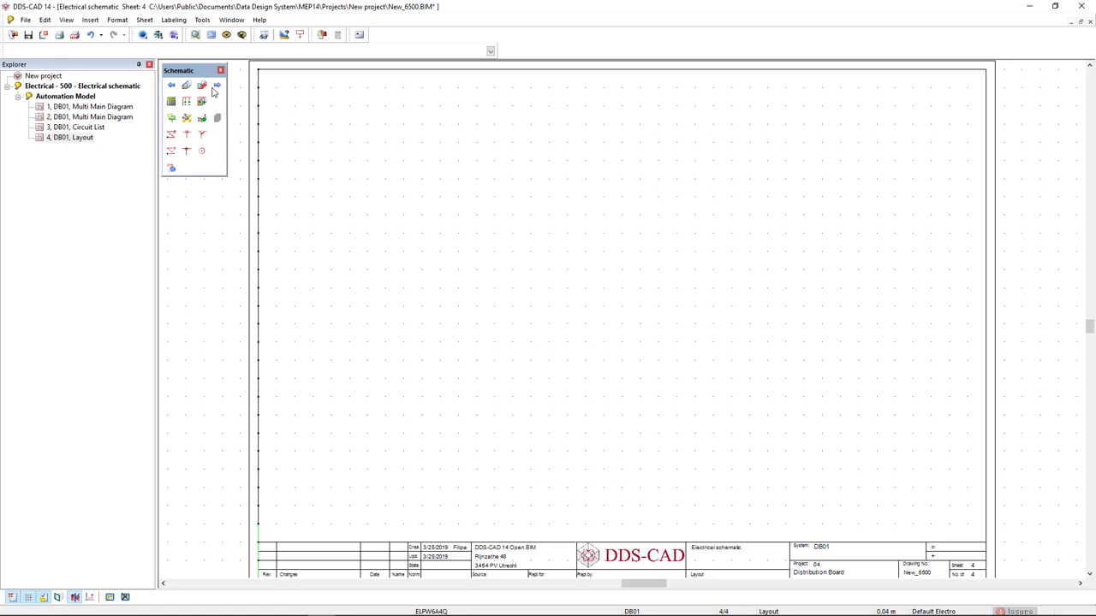
mouse_move(185, 72)
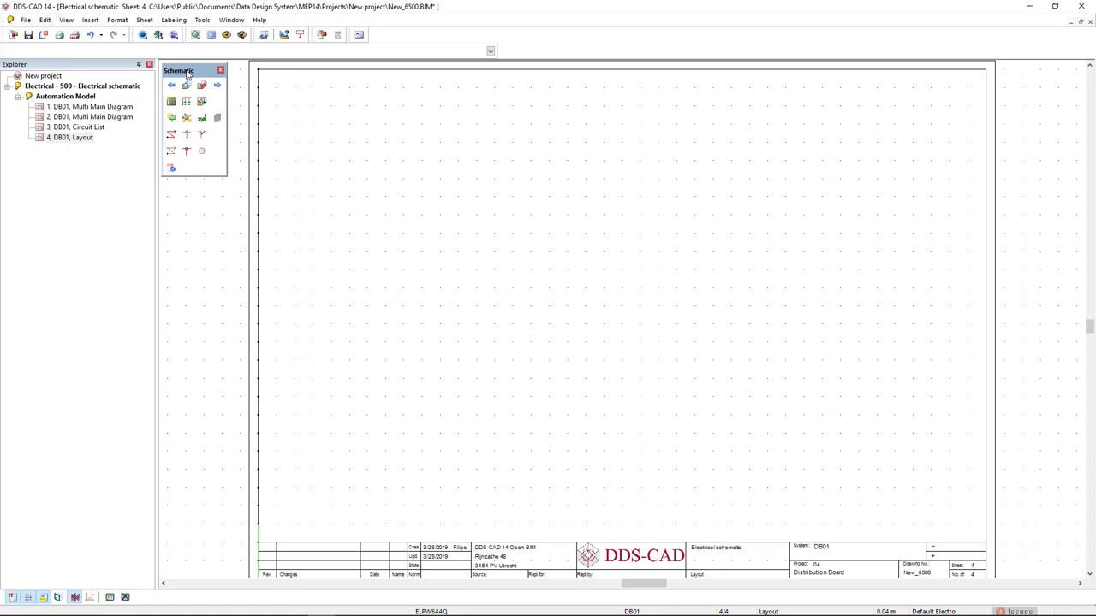
mouse_move(157, 35)
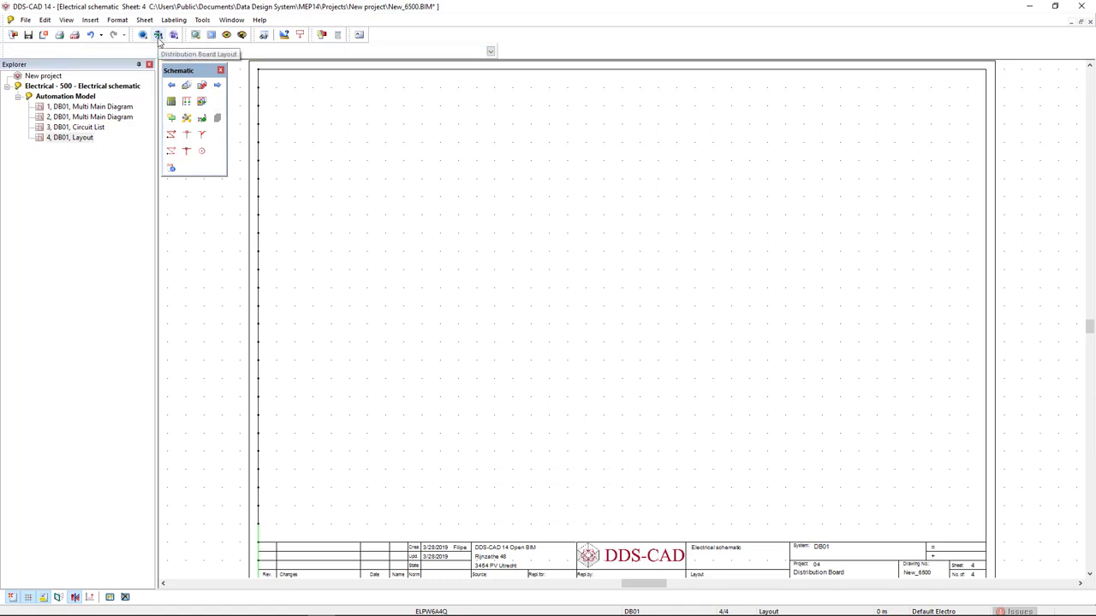
Draw DB01's circuits into the mounting layout manually, from F1 with automatic end
left_click(157, 34)
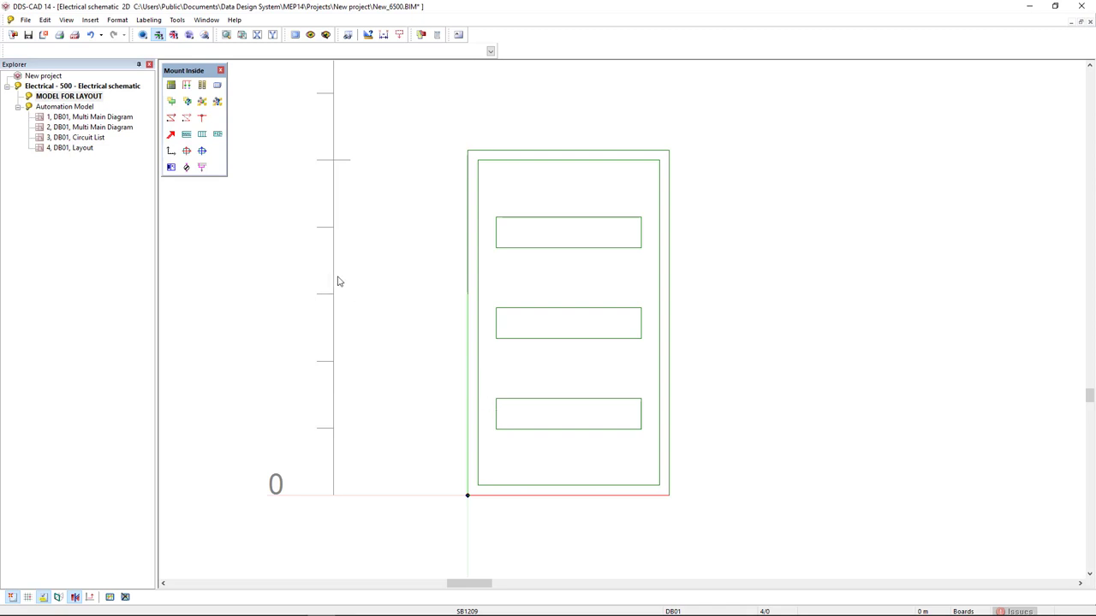
mouse_move(185, 85)
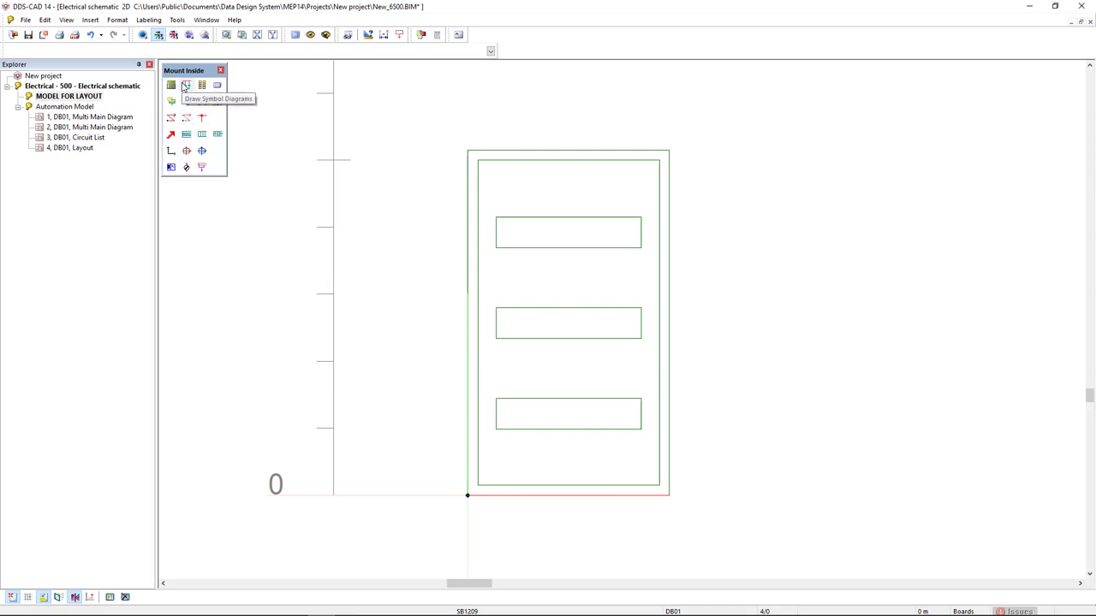
left_click(185, 86)
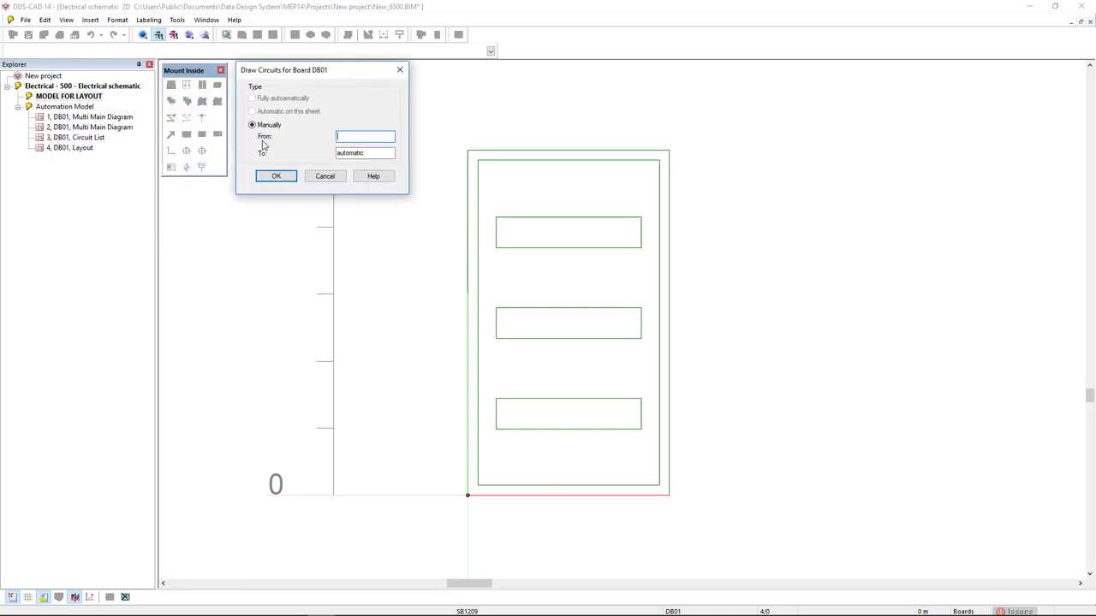
mouse_move(273, 145)
type("F1")
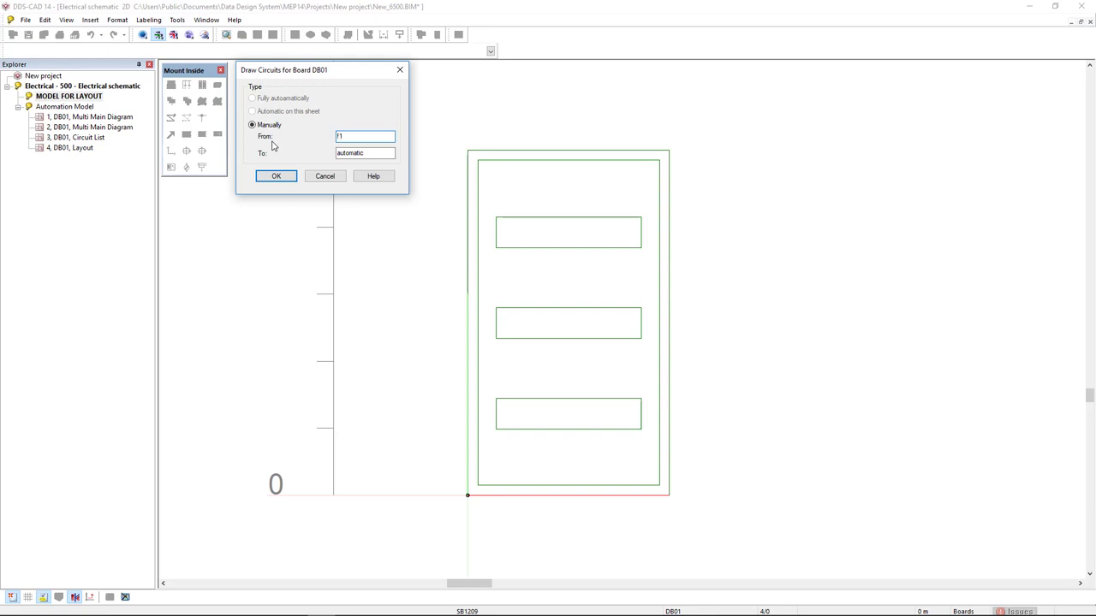
left_click(276, 175)
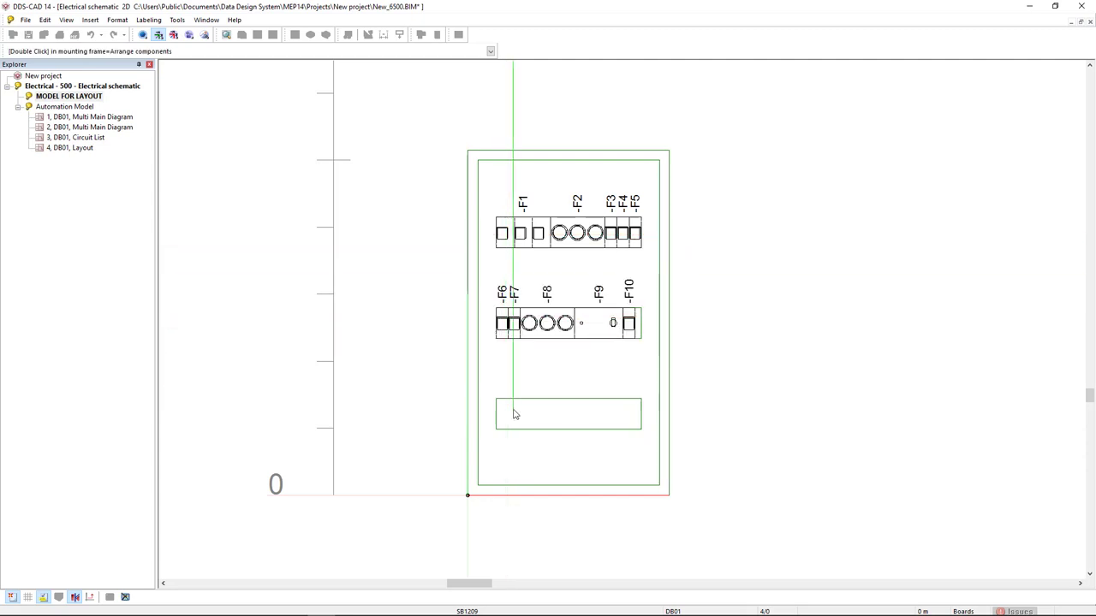
Arrange F11–F14 on the bottom rail and move F9 and F10 down to it
double_click(568, 415)
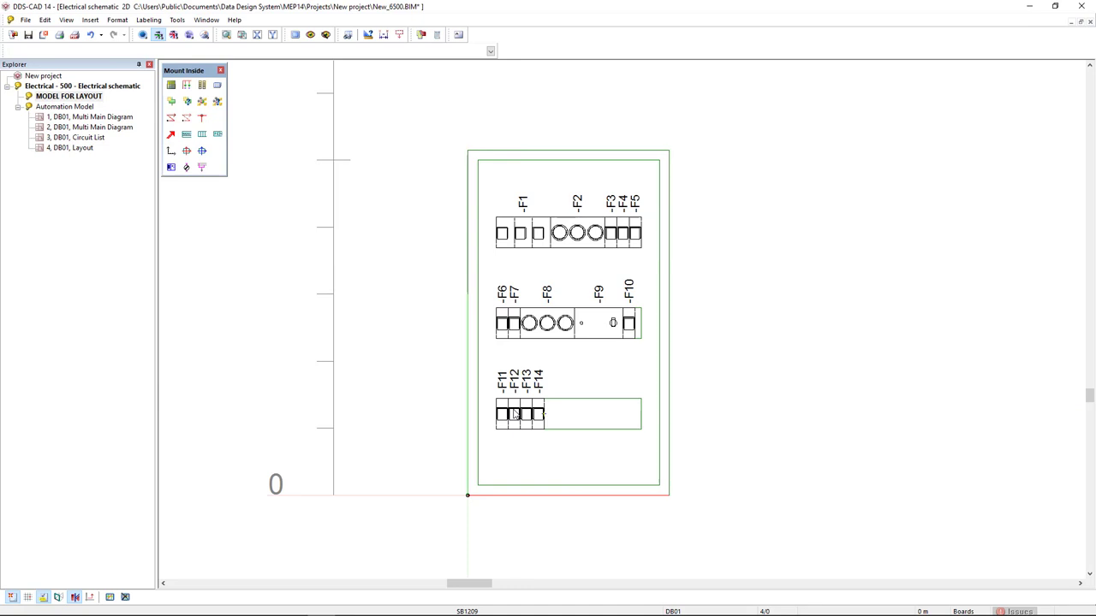
mouse_move(524, 439)
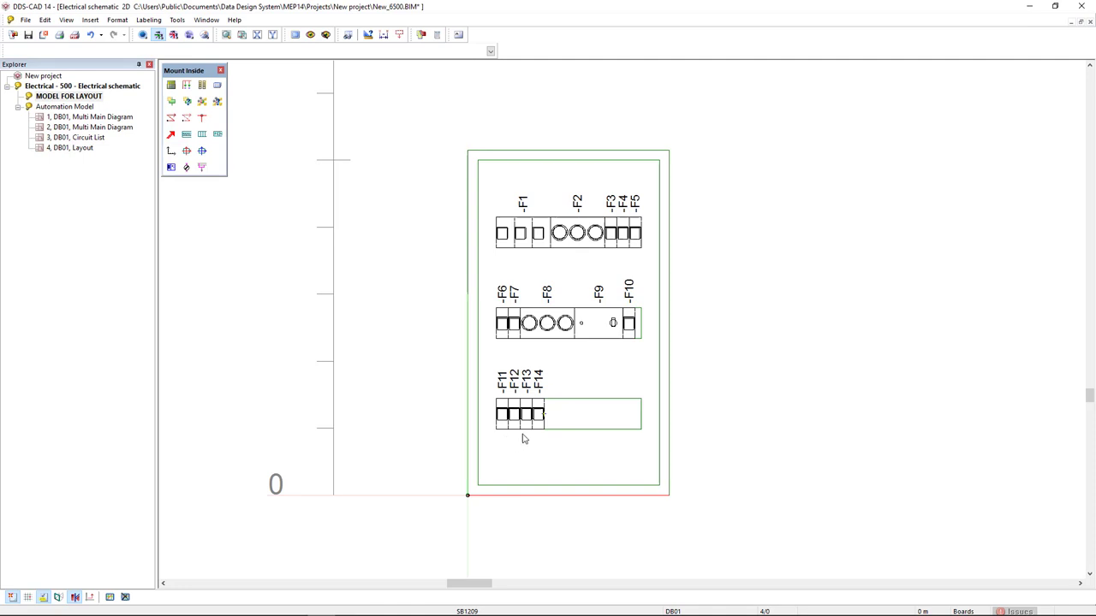
left_click(538, 412)
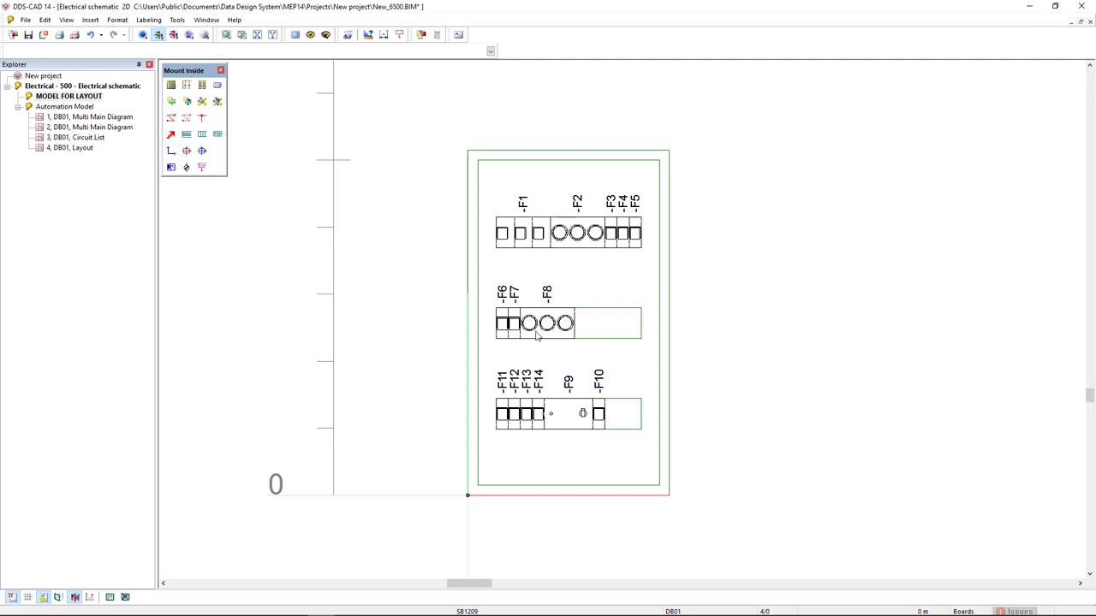
mouse_move(142, 35)
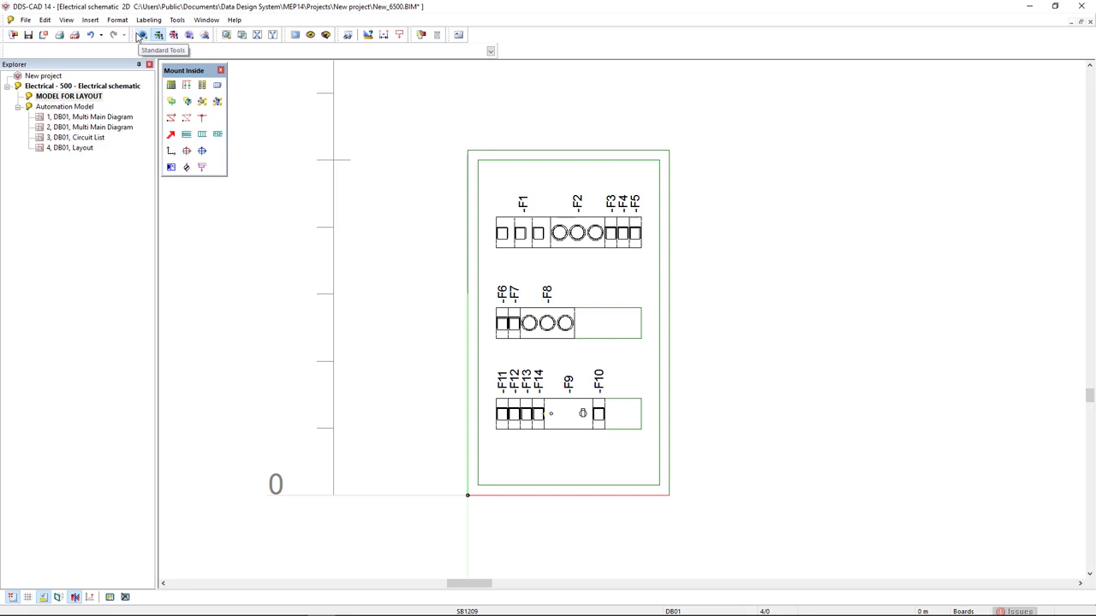
Insert a Front arrangement view of DB01 with Inside shown onto the layout sheet
left_click(157, 34)
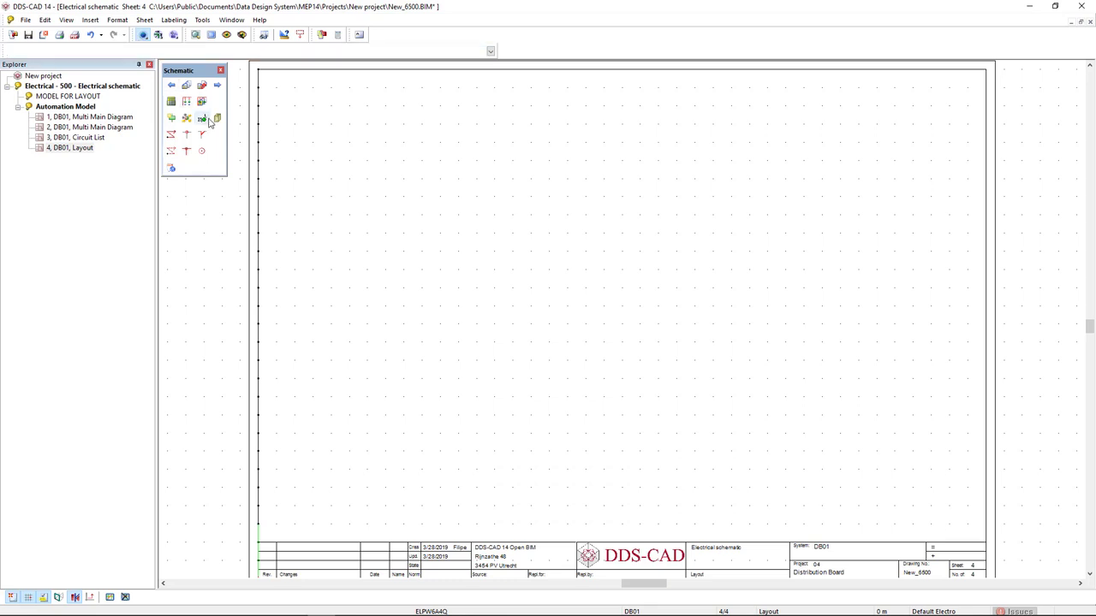
mouse_move(216, 118)
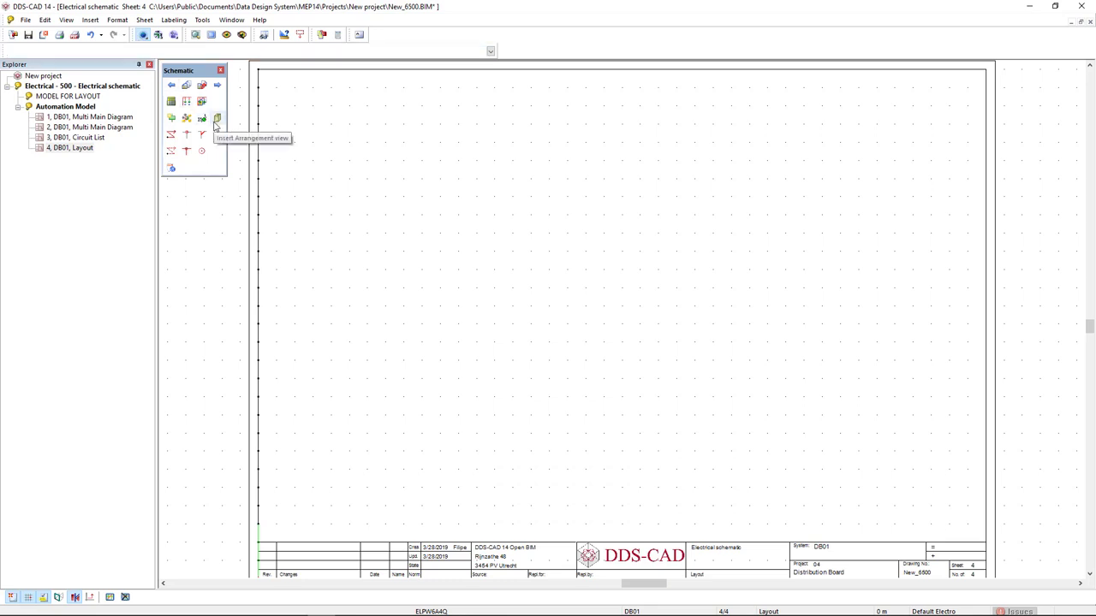
left_click(216, 118)
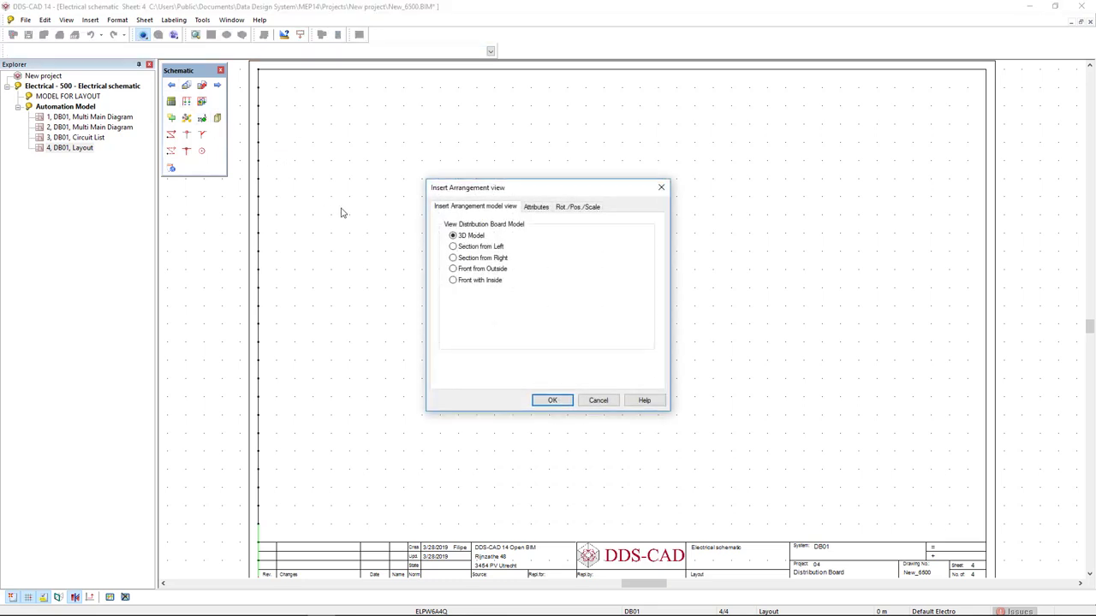
left_click(454, 281)
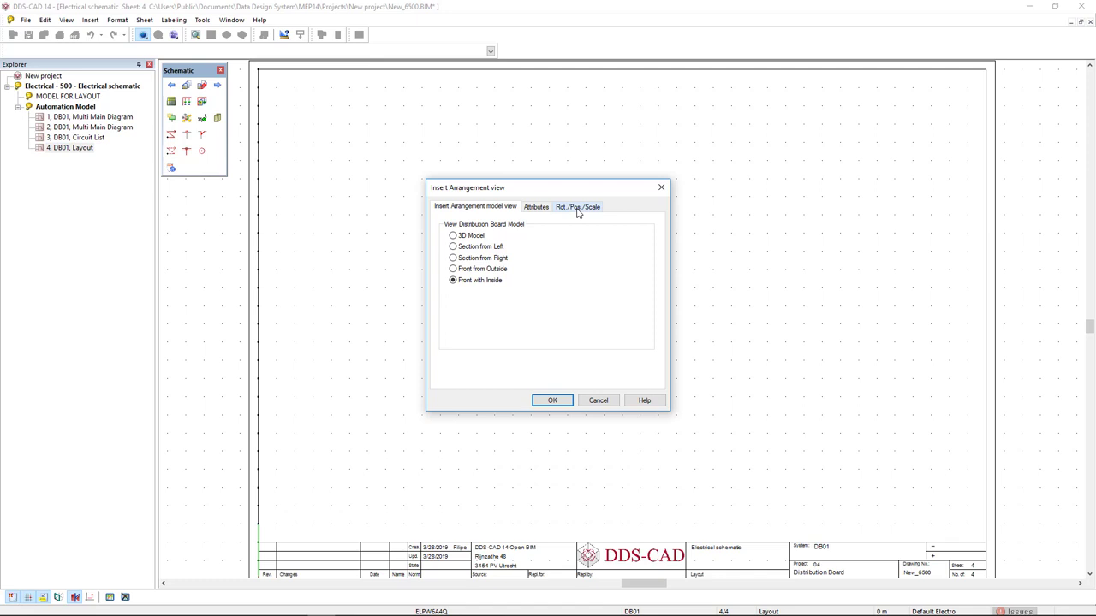
left_click(577, 205)
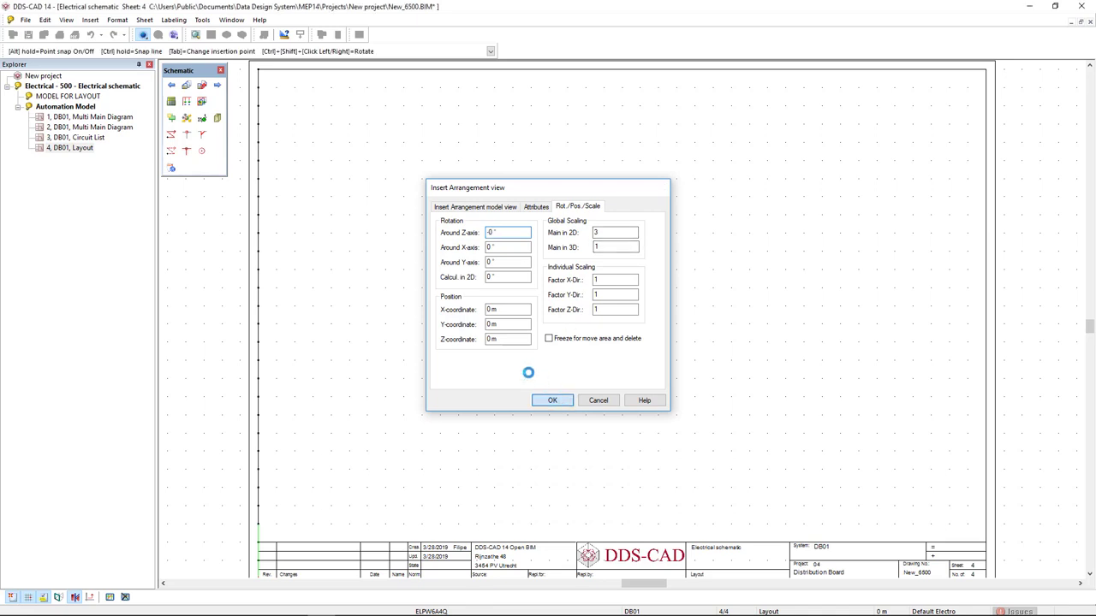
left_click(552, 400)
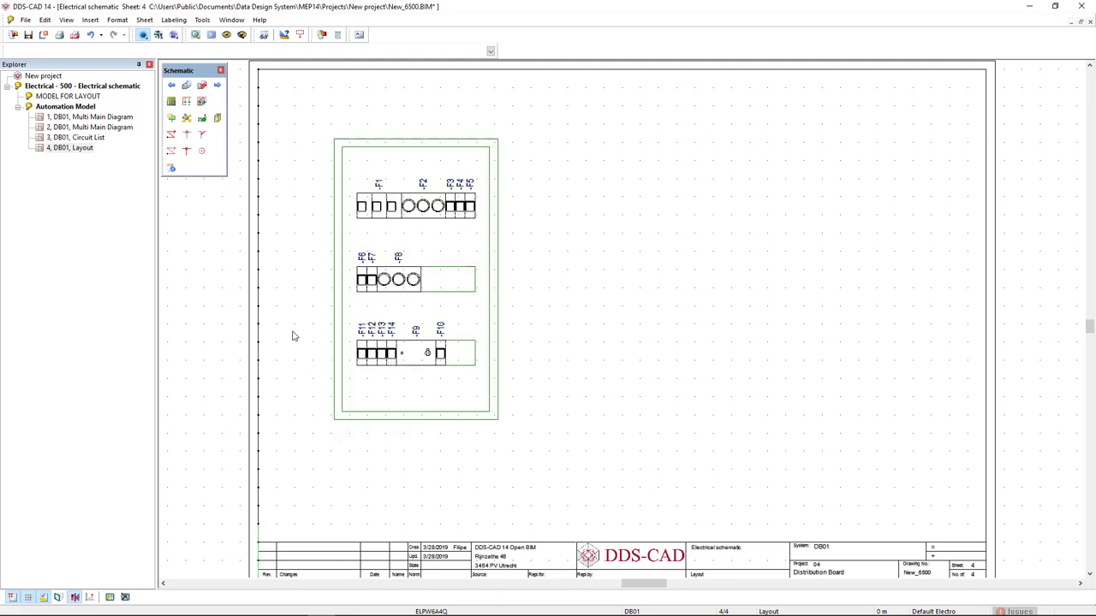
Insert a 3D Model arrangement view of the board beside the front view
left_click(218, 119)
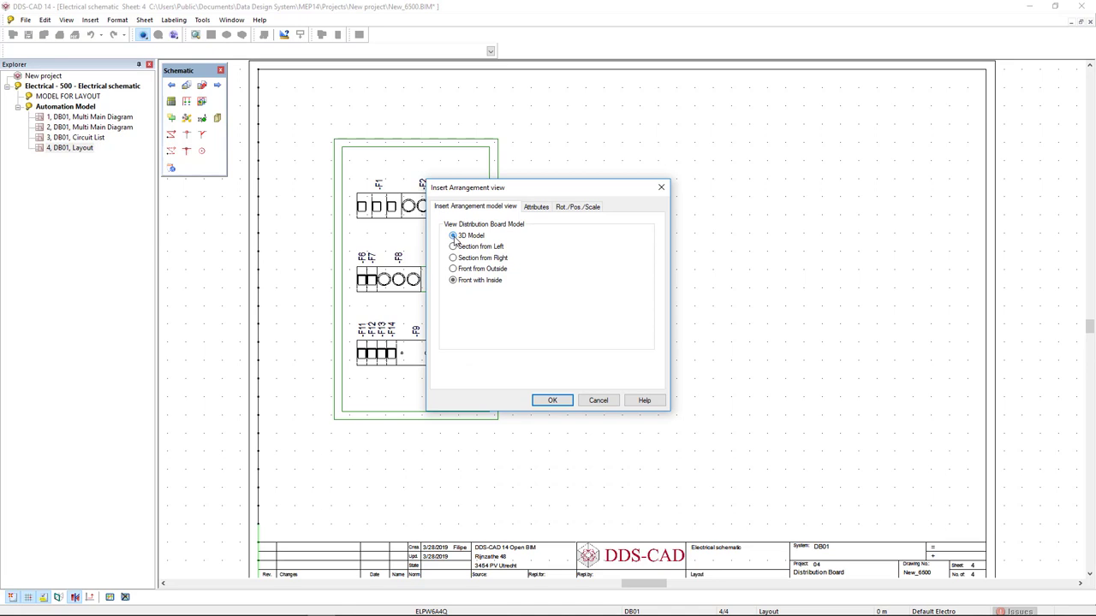
left_click(551, 400)
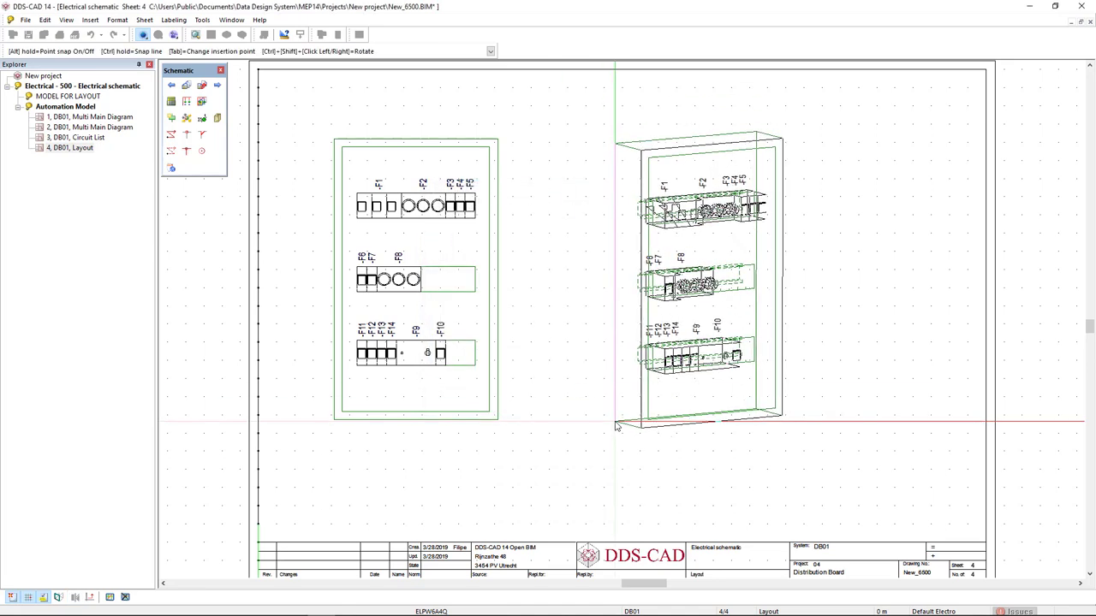